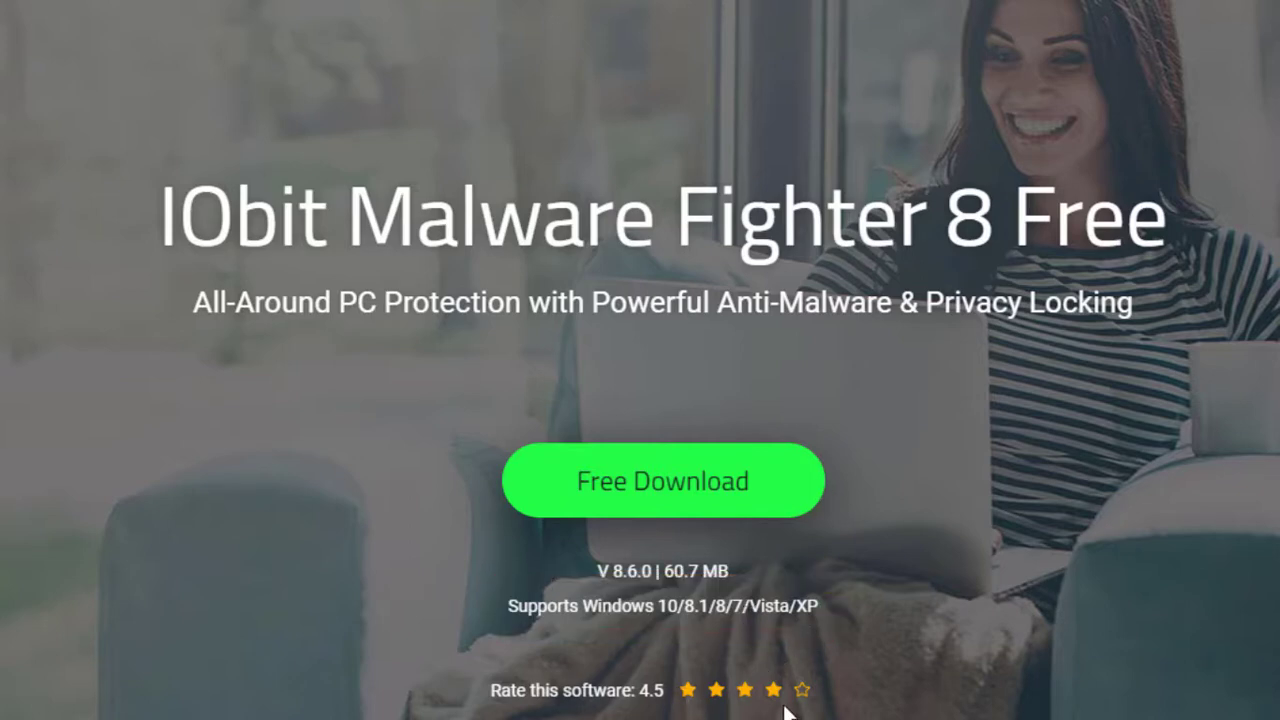
mouse_move(970, 545)
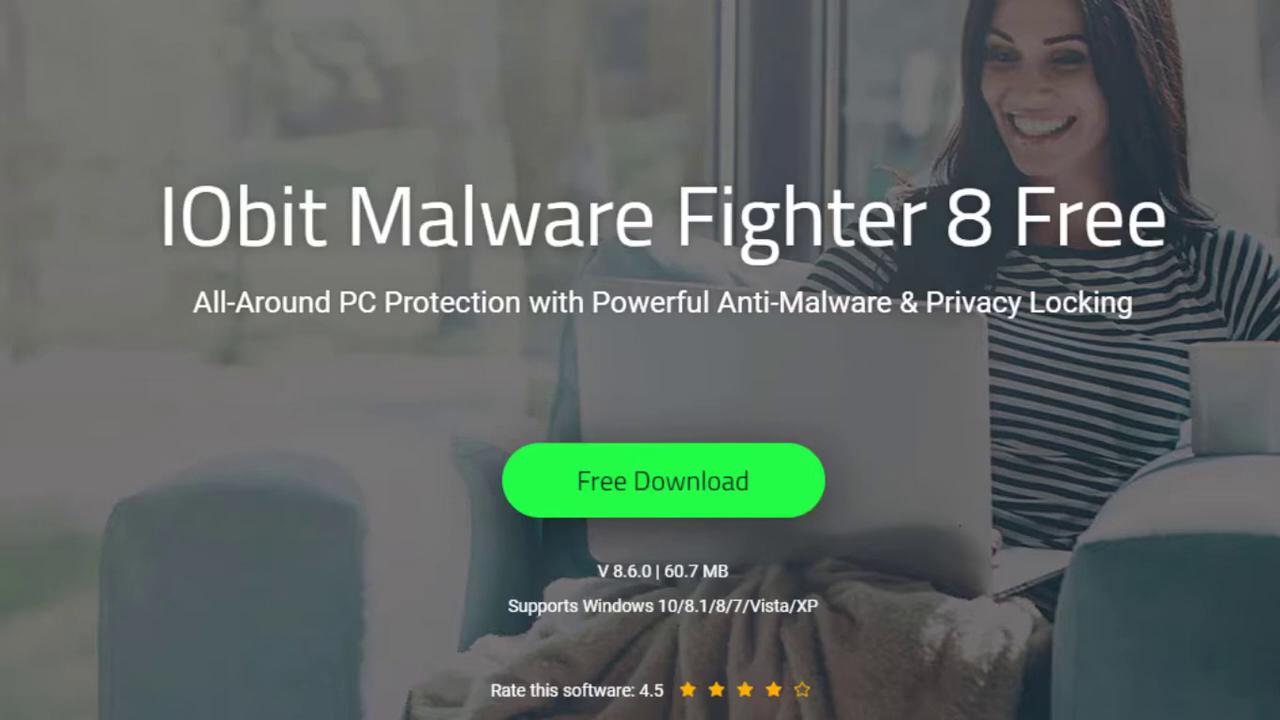
Scroll down the download page and download the IObit Malware Fighter installer.
scroll(down, 3)
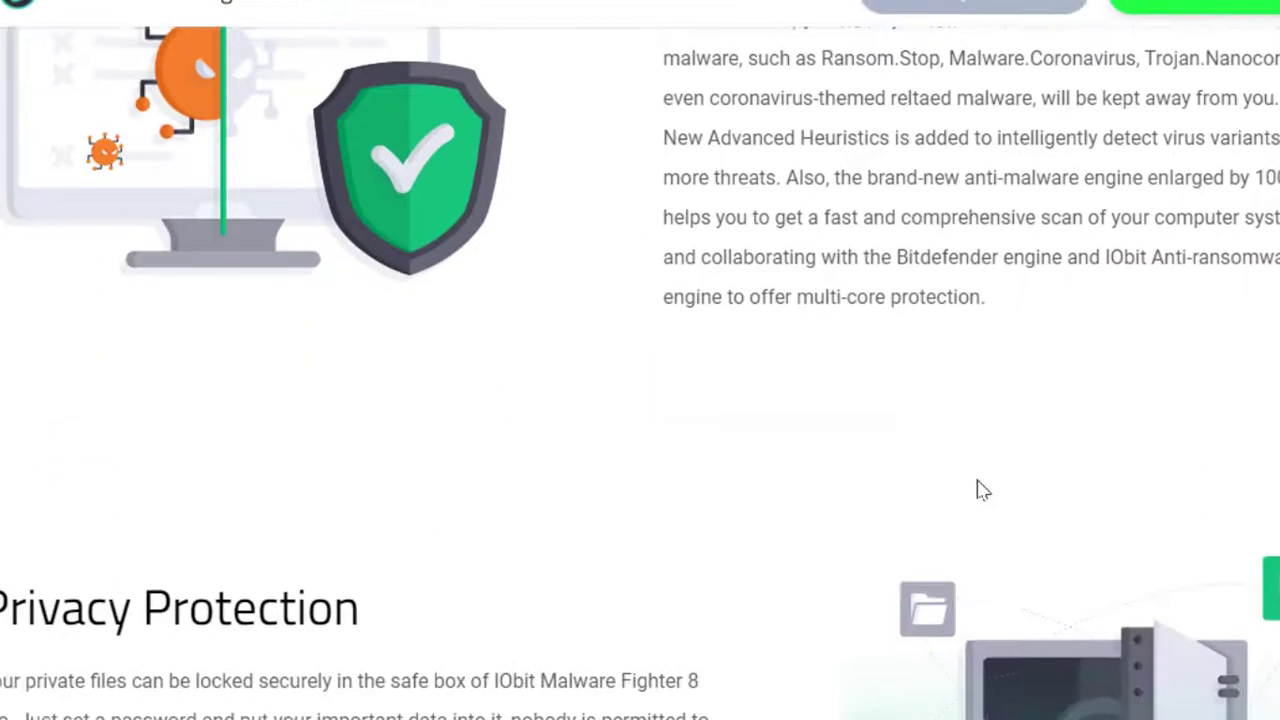
scroll(down, 3)
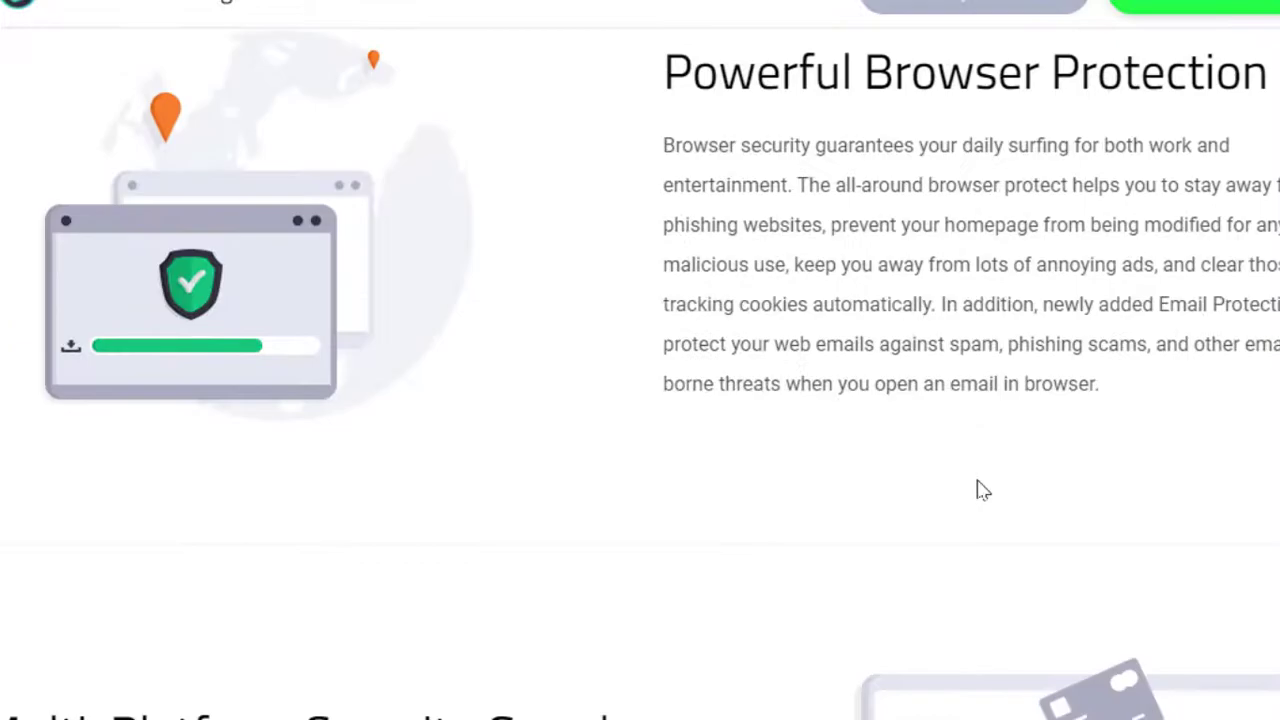
scroll(down, 3)
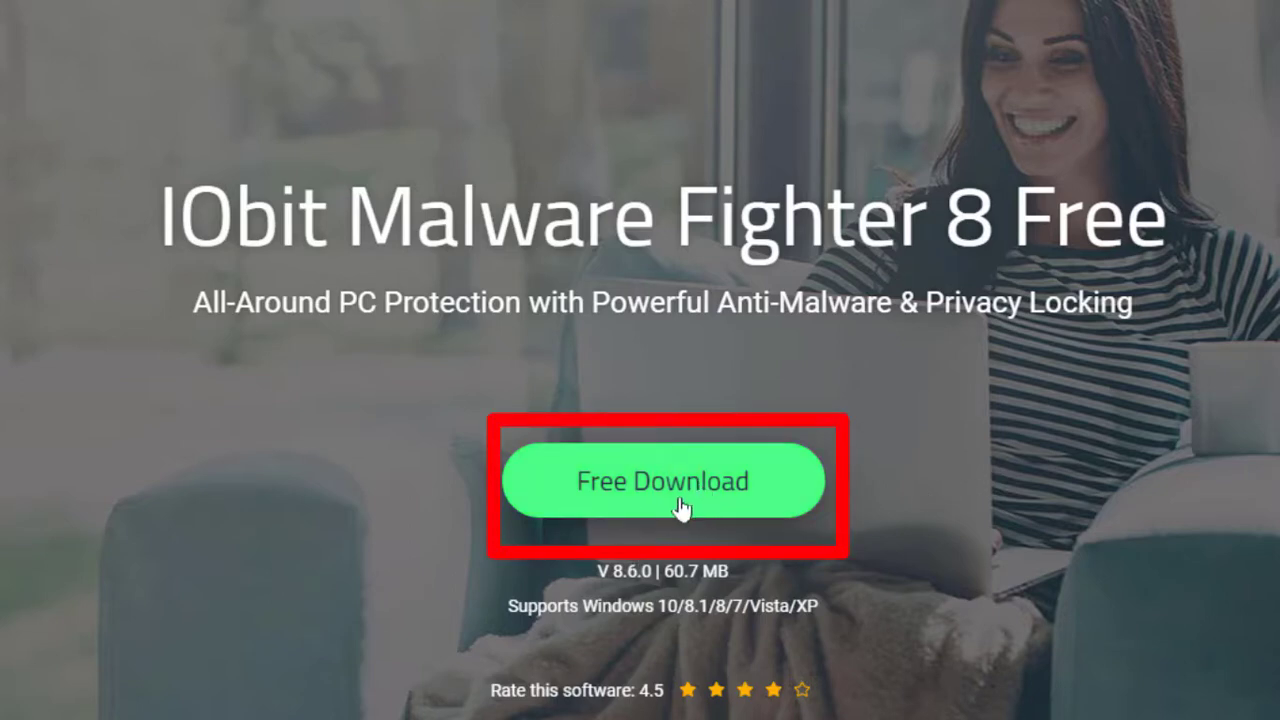
mouse_move(722, 505)
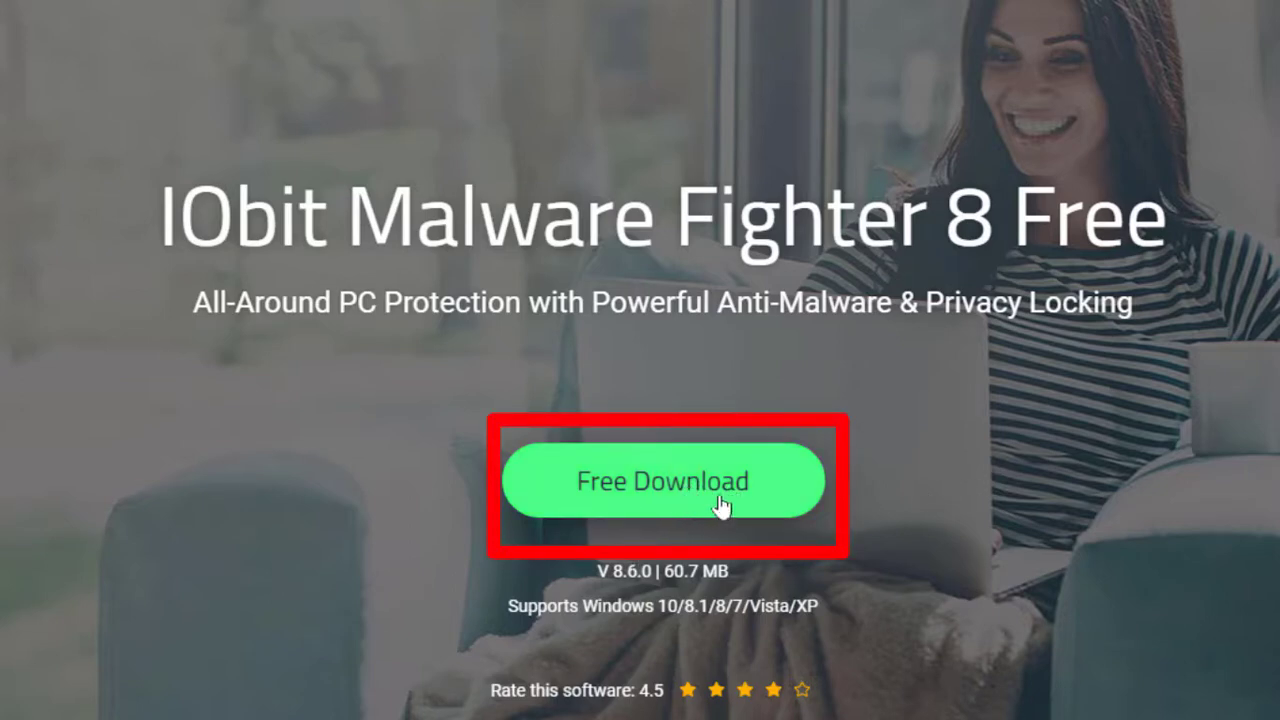
click(671, 480)
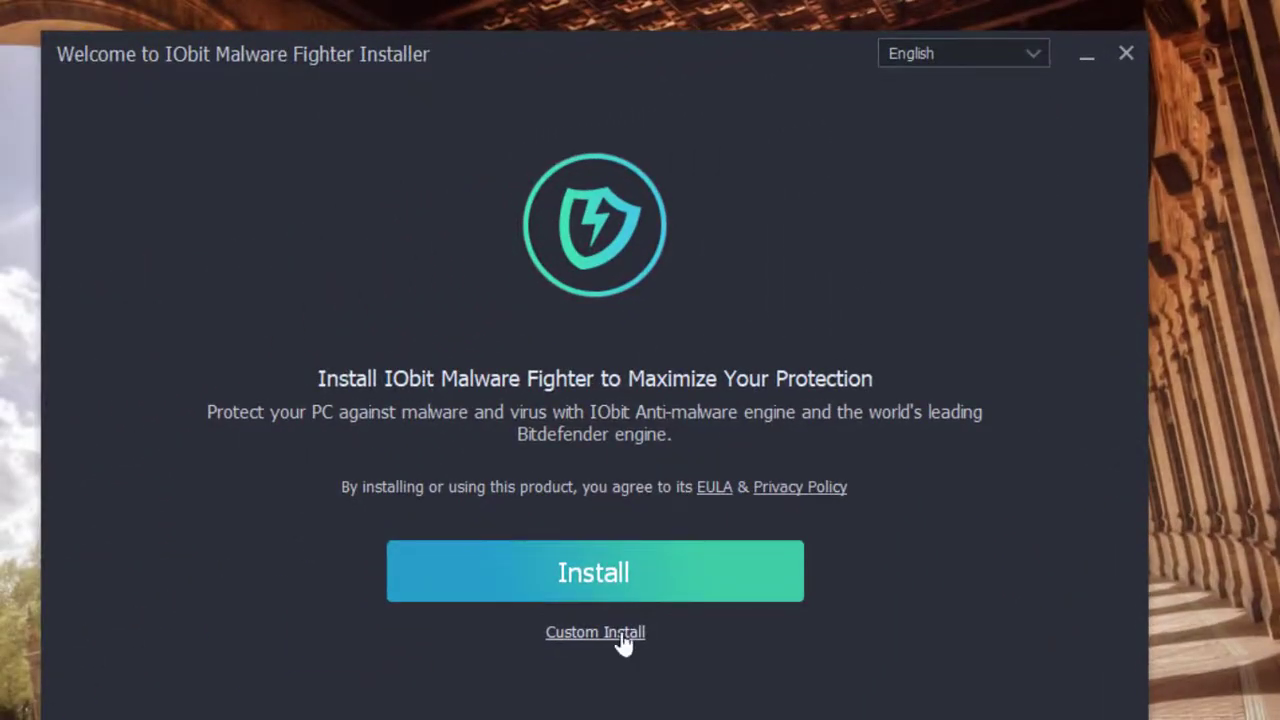
Choose Custom Install with 'Pin to the taskbar' unchecked, and start installing.
click(595, 632)
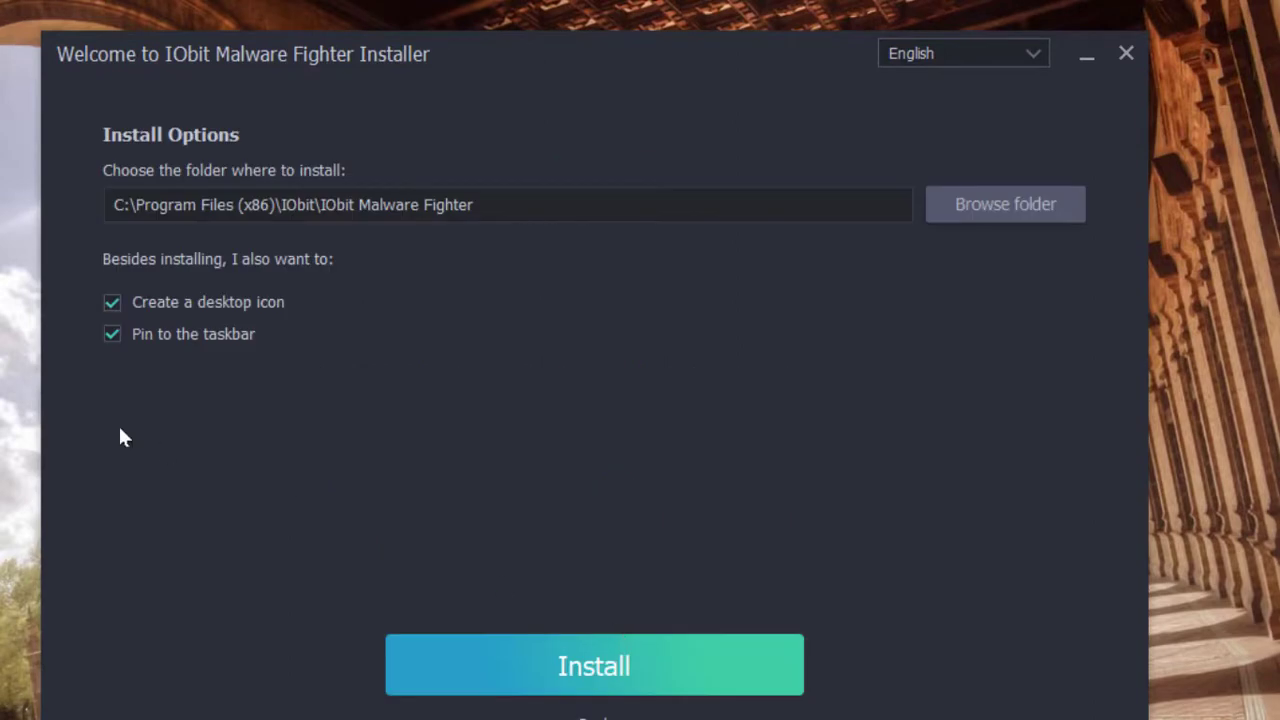
mouse_move(170, 365)
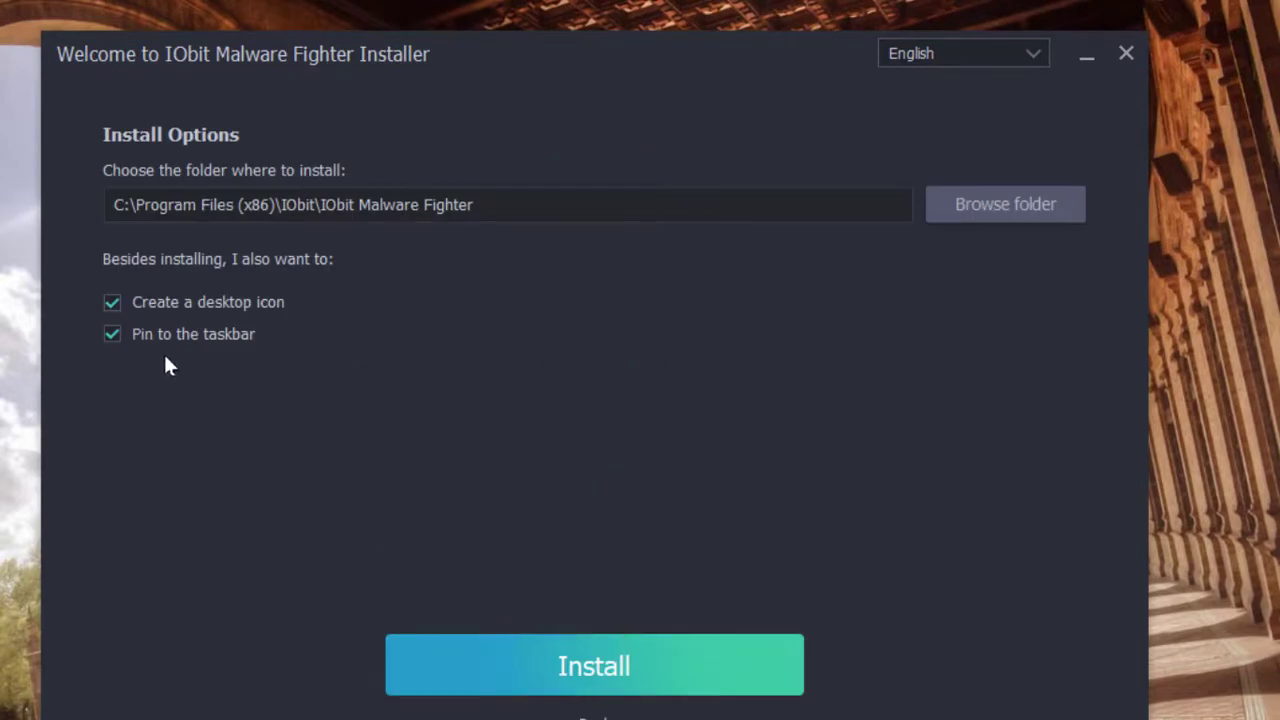
click(111, 333)
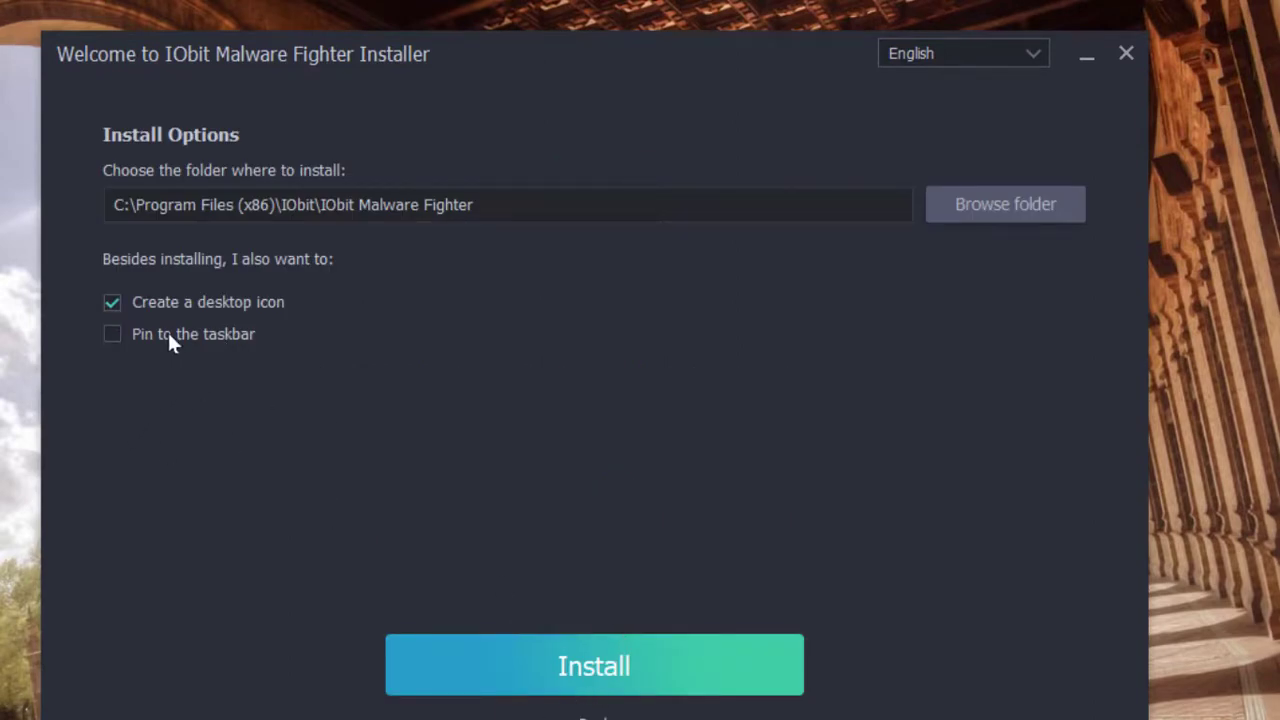
click(594, 665)
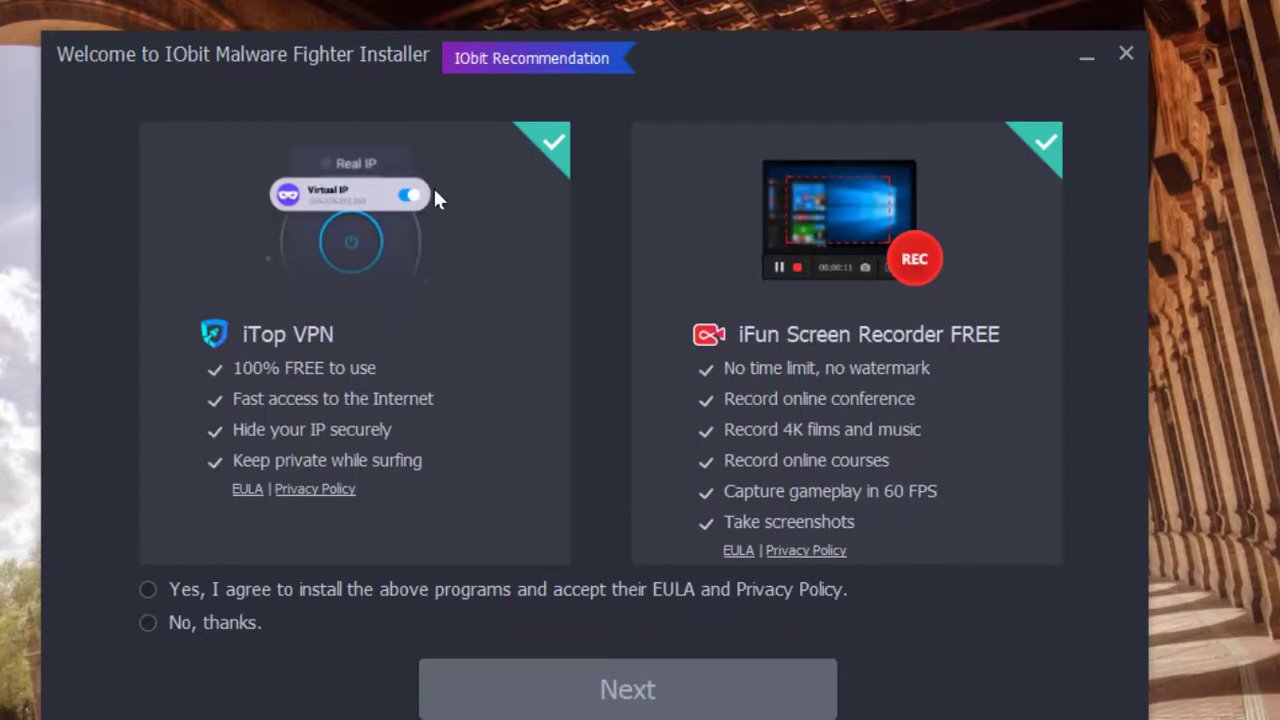
mouse_move(262, 618)
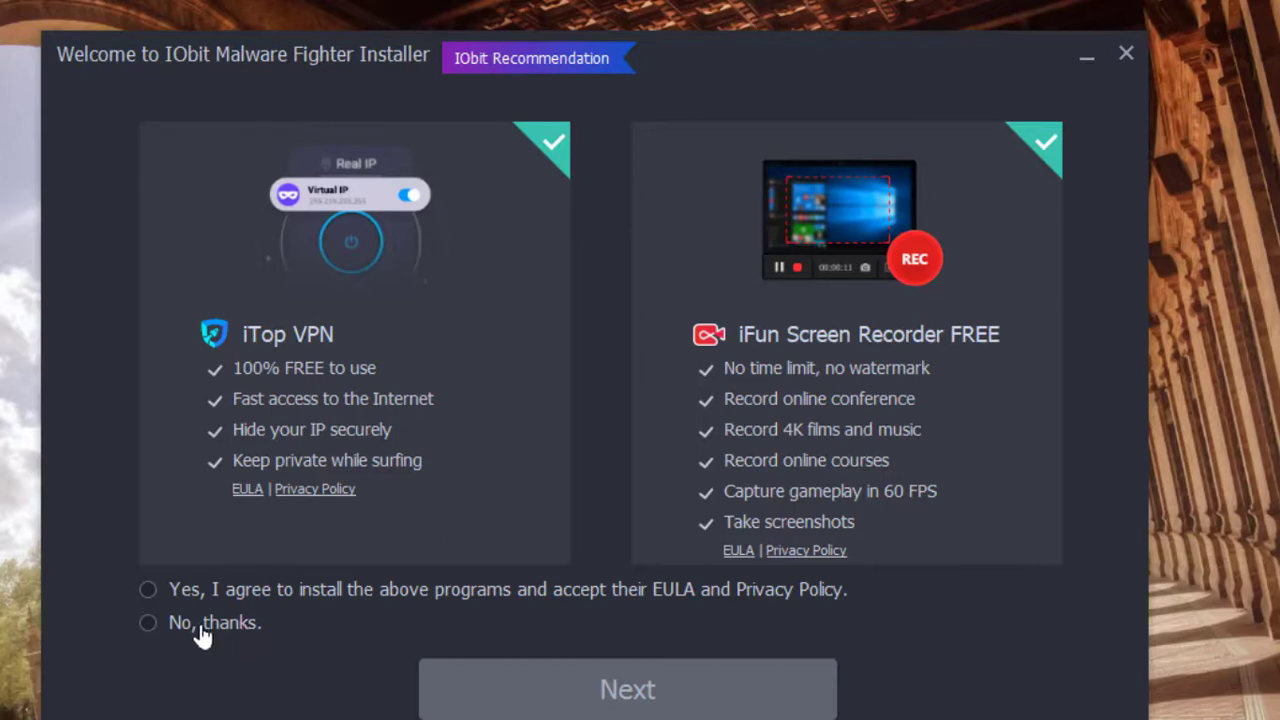
Select 'No, thanks' for the bundled iTop VPN and iFun Screen Recorder.
click(627, 689)
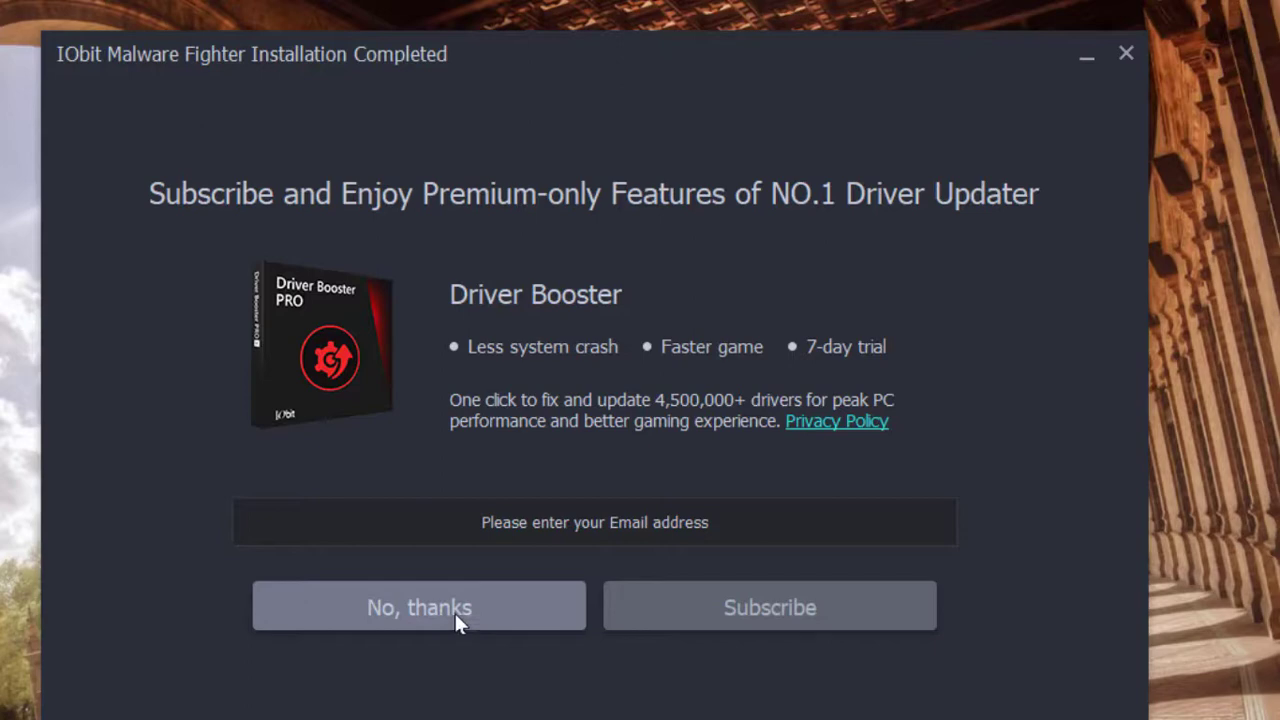
mouse_move(492, 628)
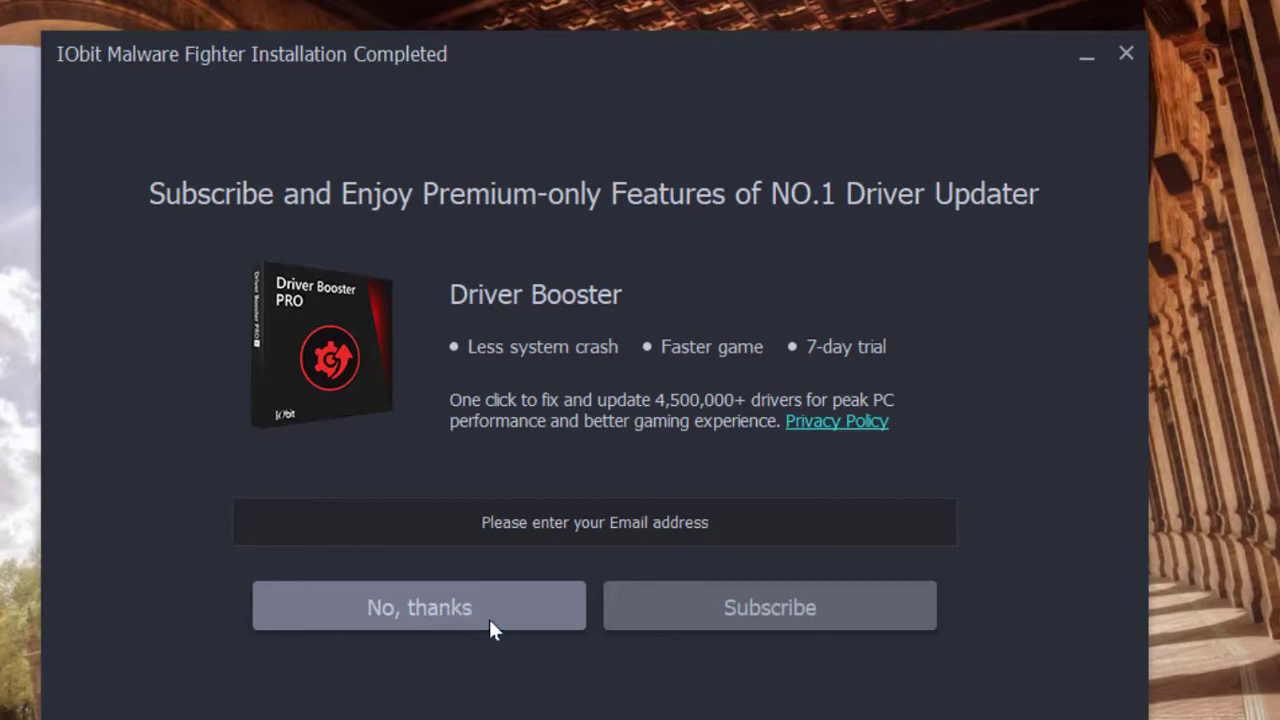
mouse_move(610, 620)
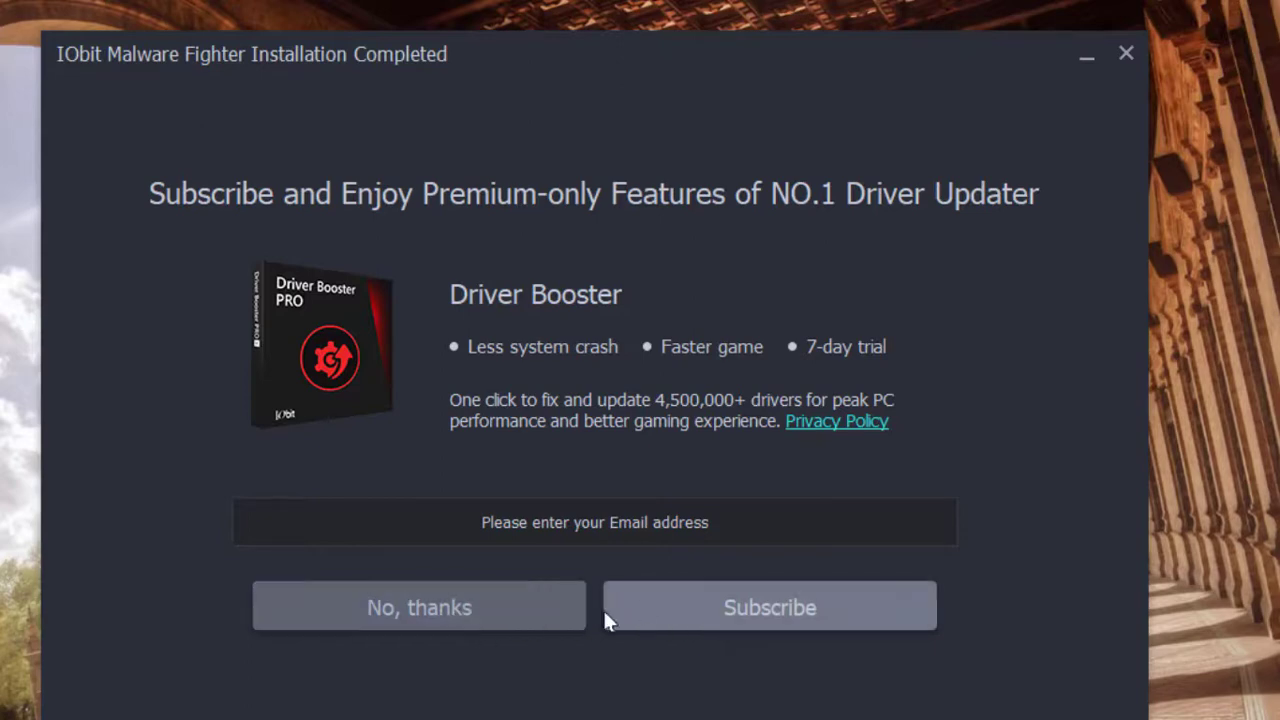
mouse_move(490, 630)
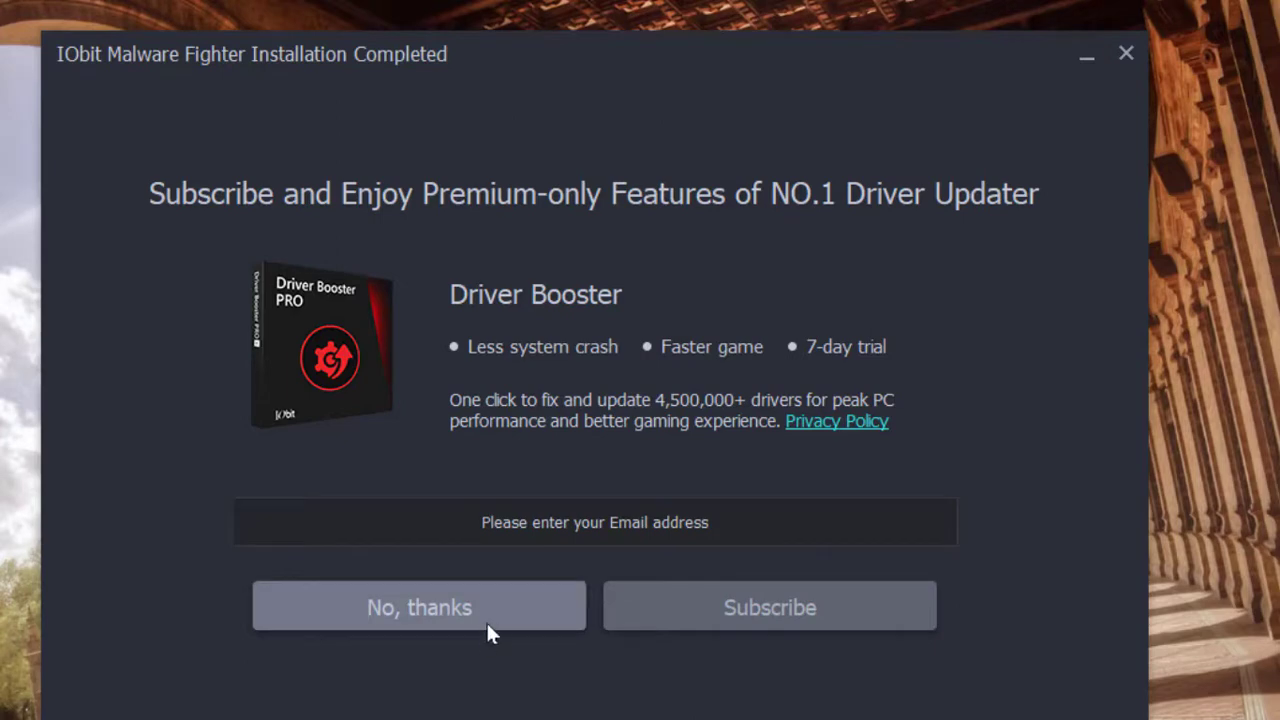
Decline Driver Booster, uncheck Cloud Security, and run Malware Fighter now.
click(419, 607)
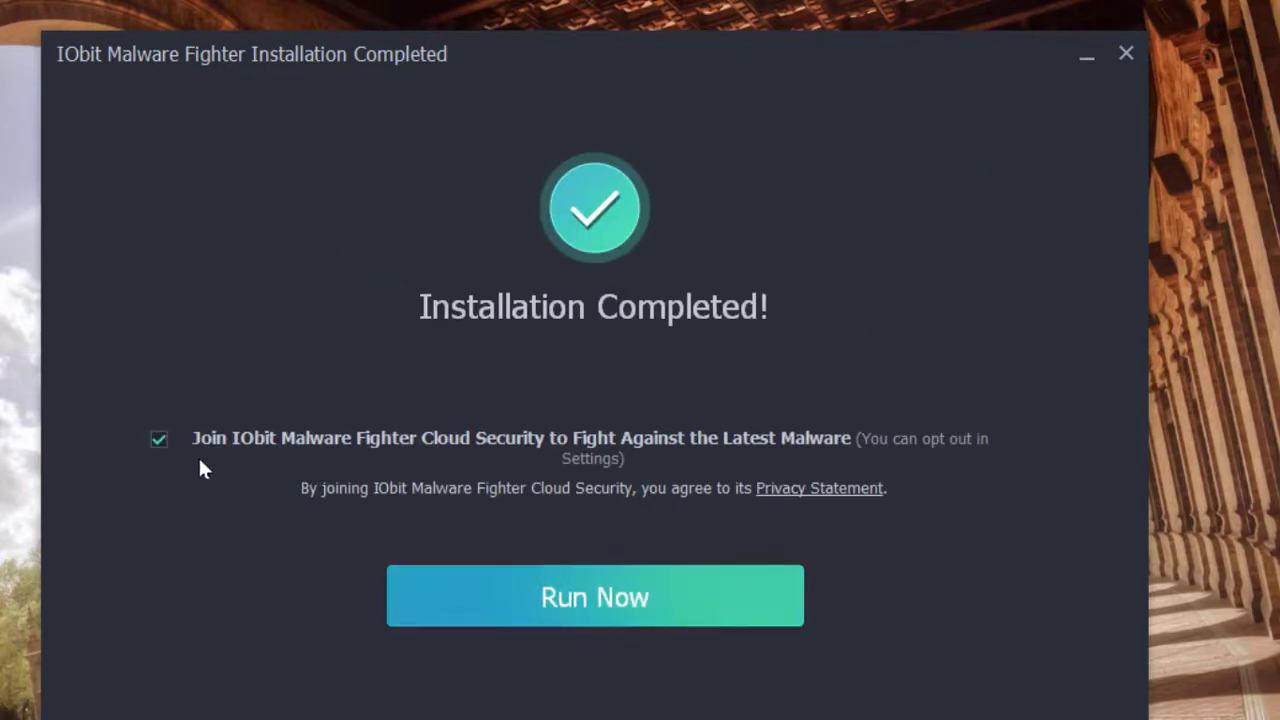
click(158, 439)
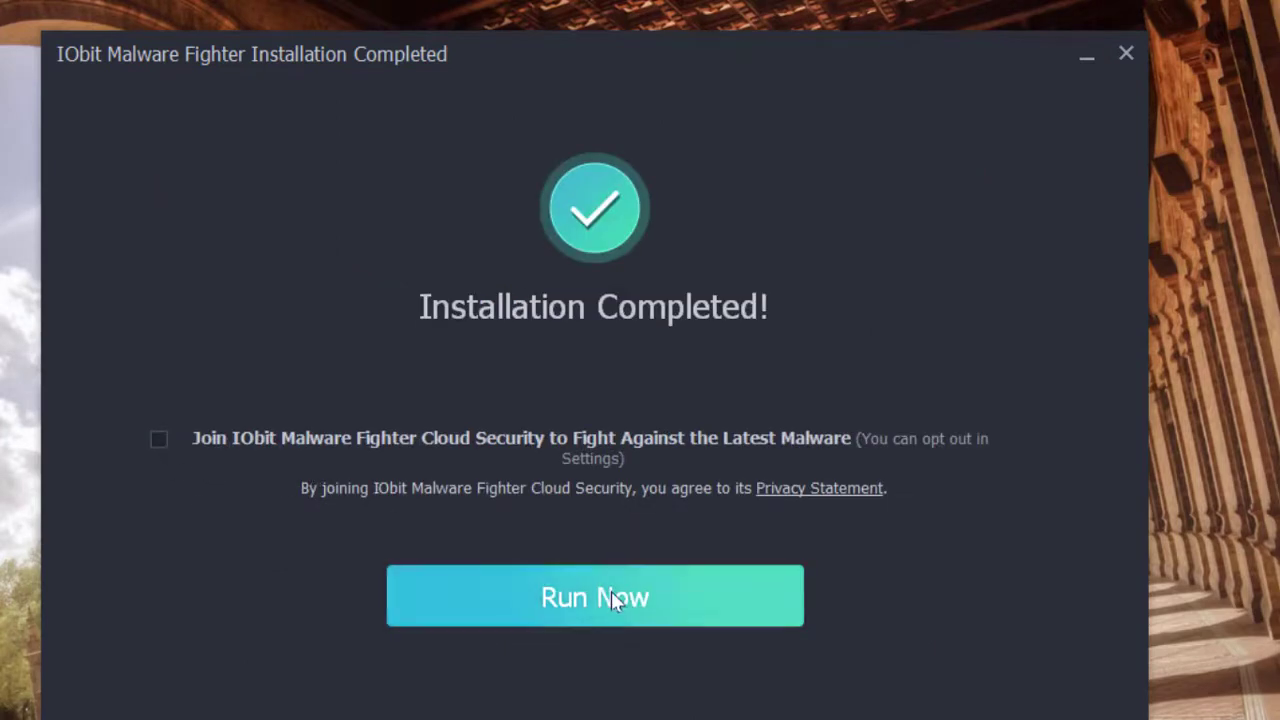
click(594, 596)
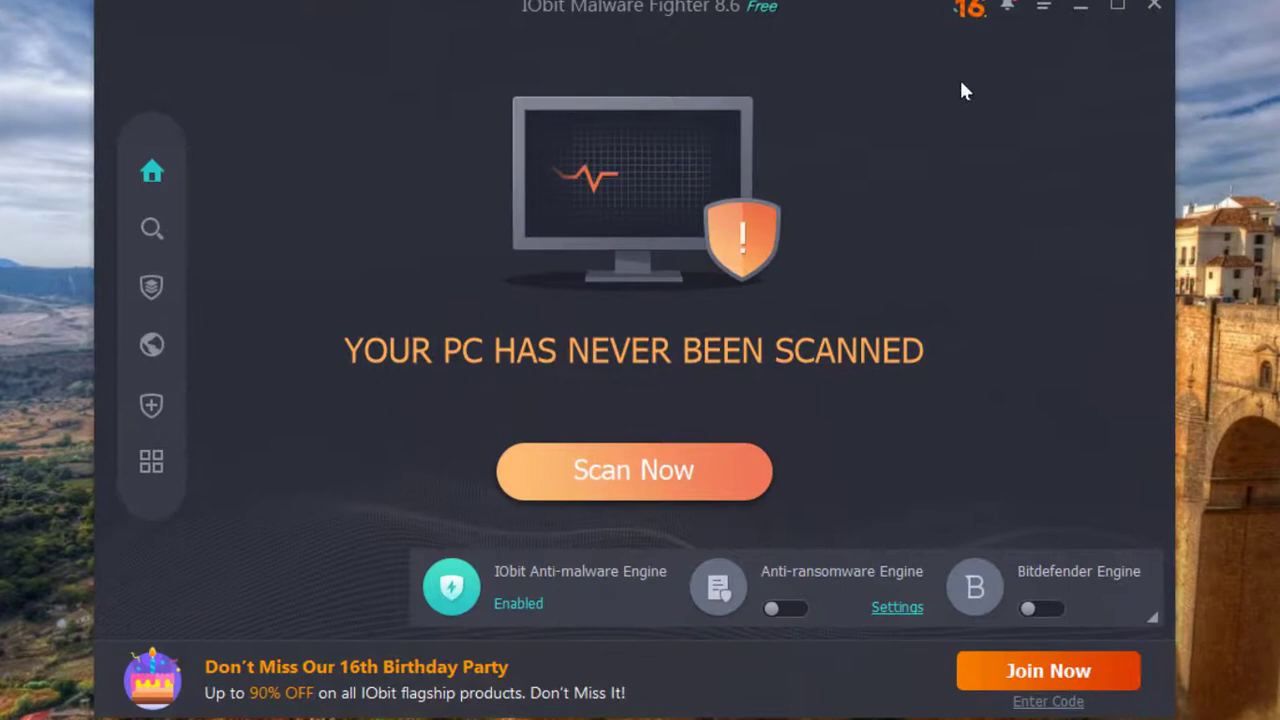
mouse_move(445, 121)
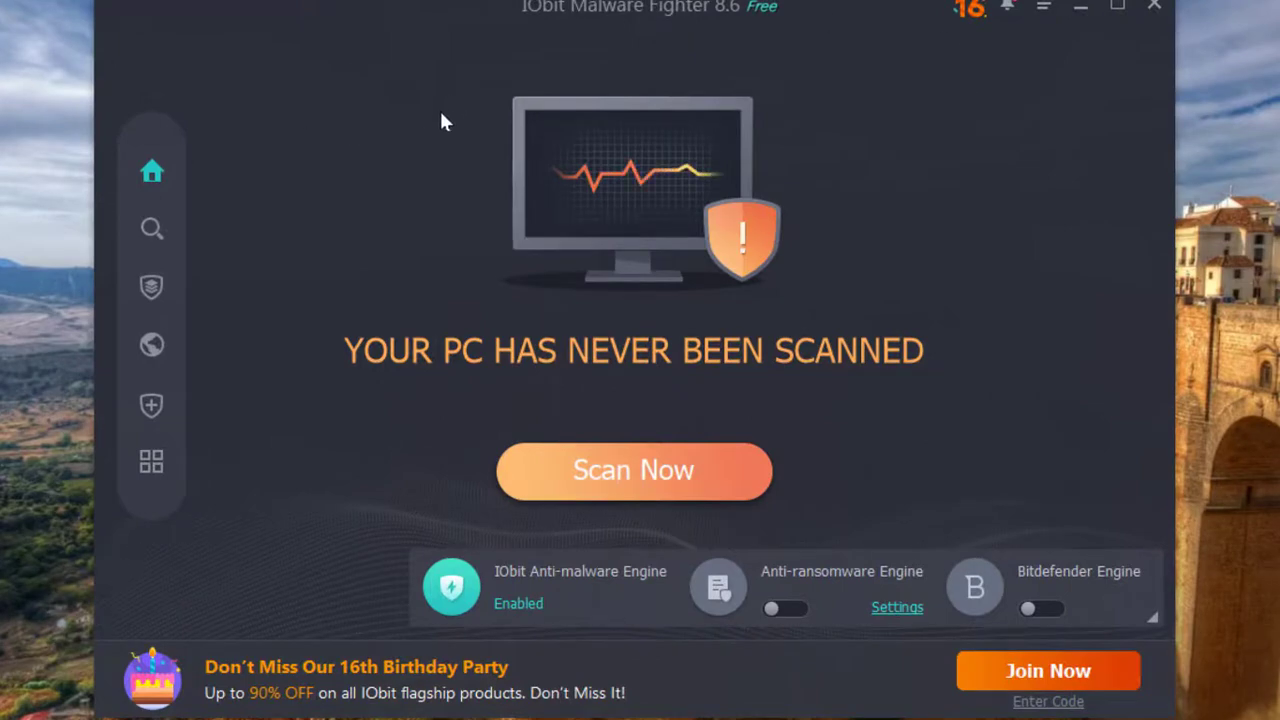
mouse_move(976, 174)
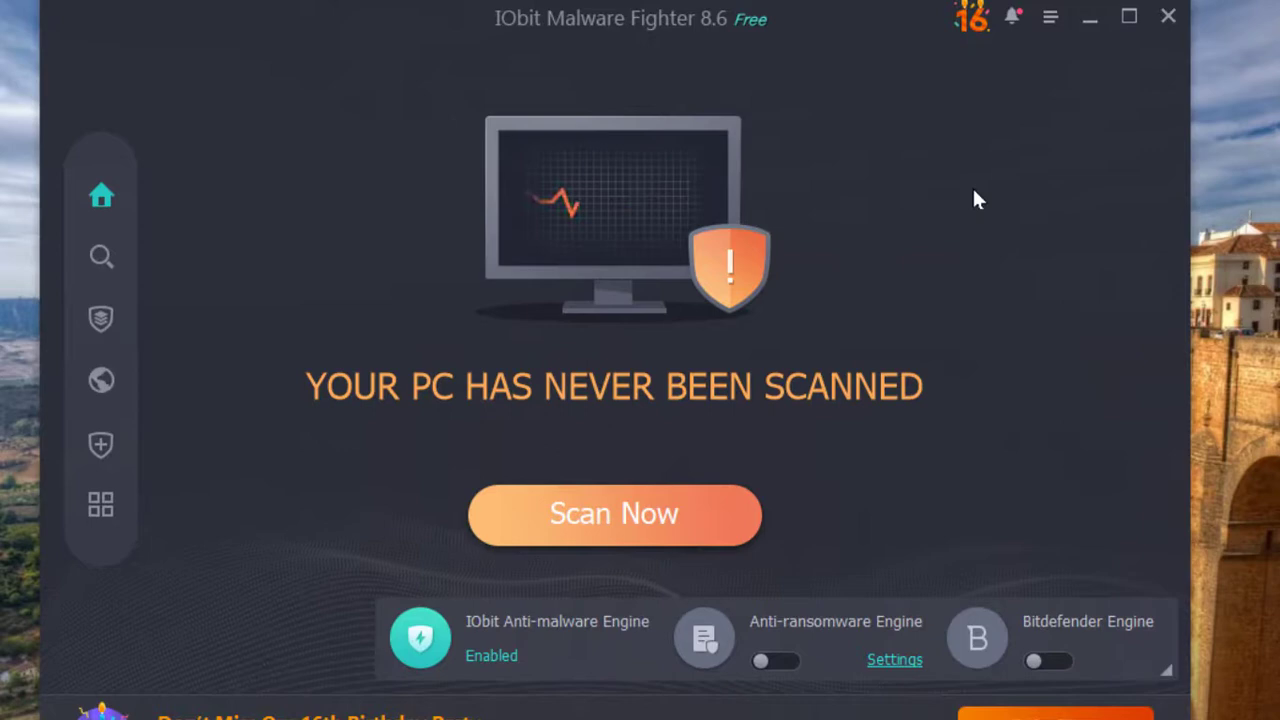
mouse_move(893, 478)
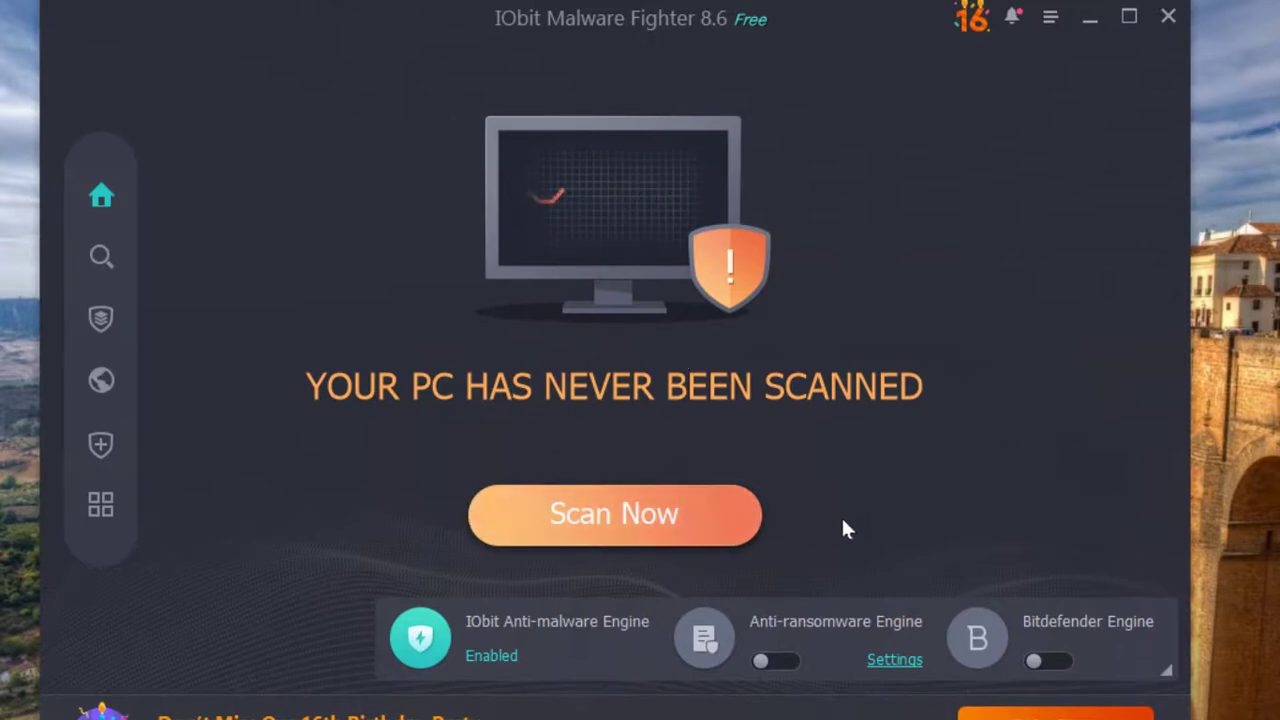
mouse_move(615, 525)
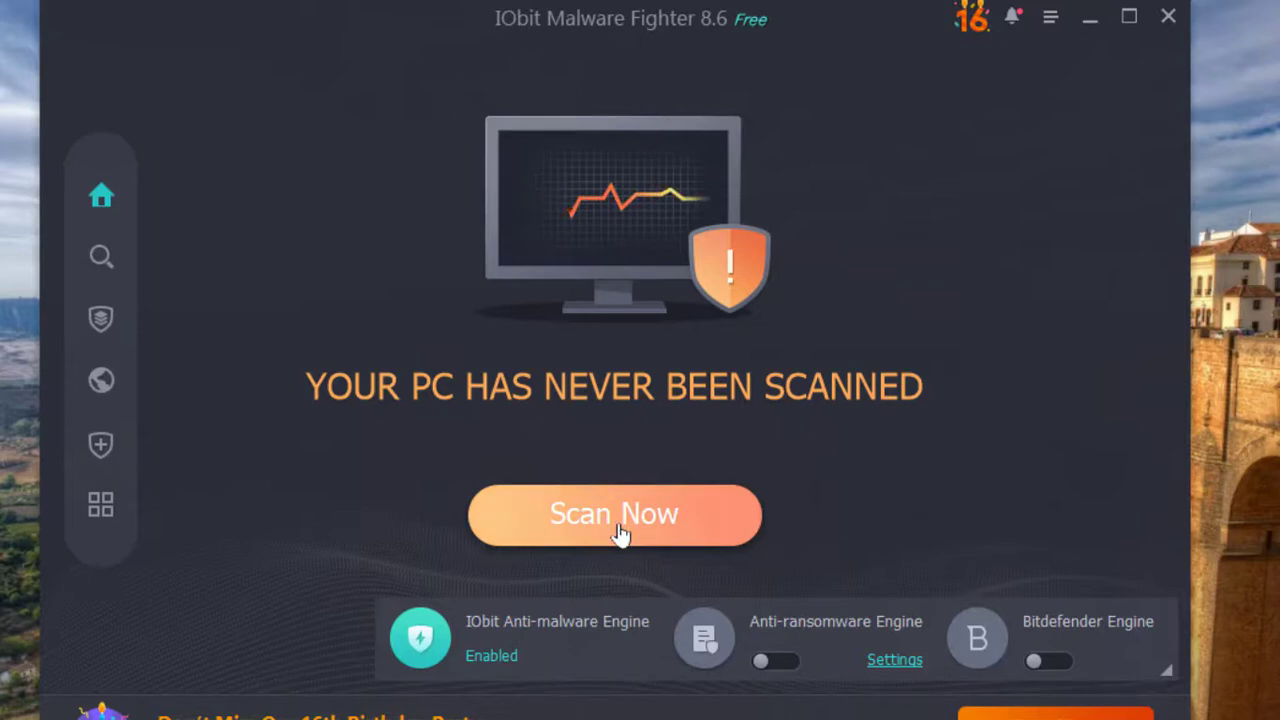
mouse_move(130, 245)
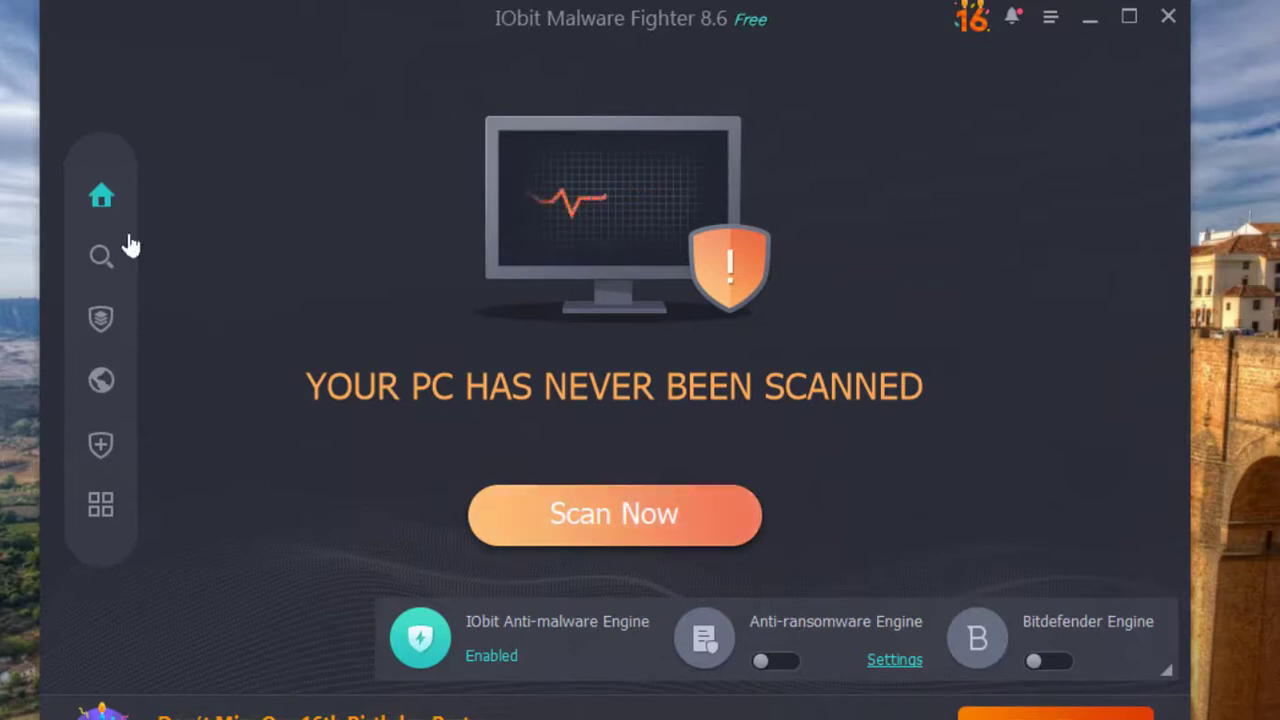
mouse_move(101, 196)
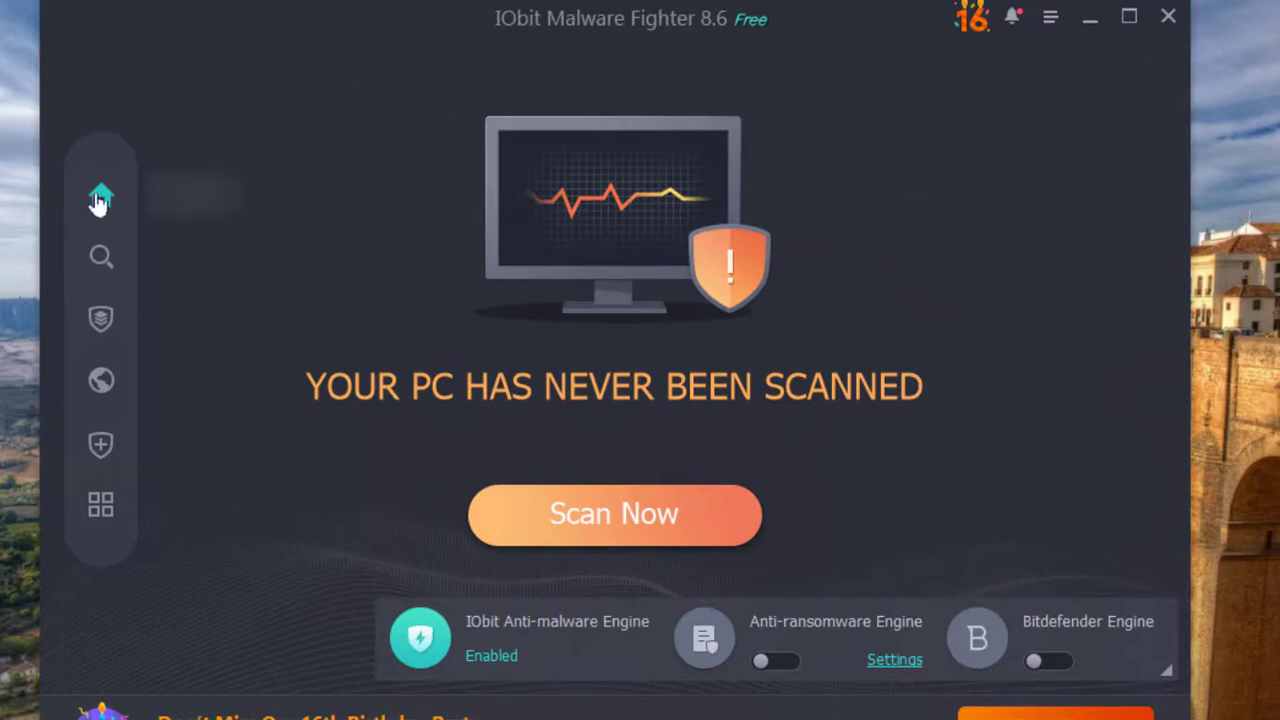
mouse_move(101, 257)
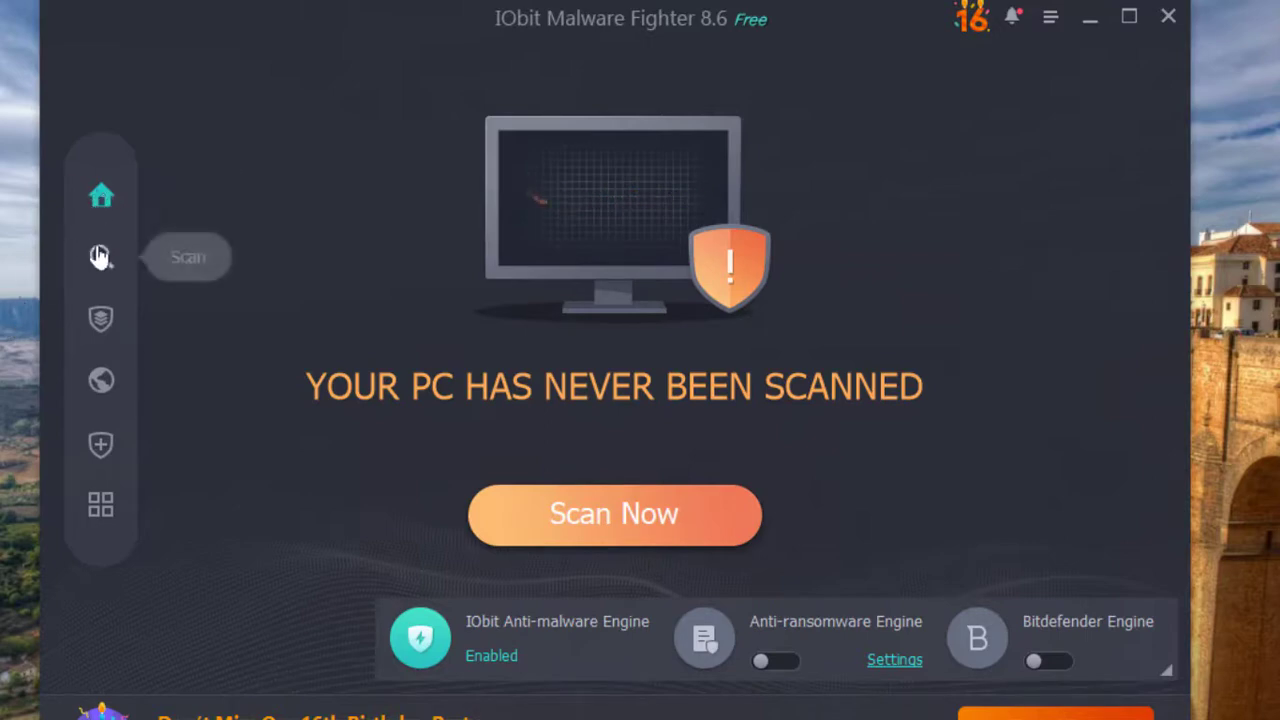
click(101, 257)
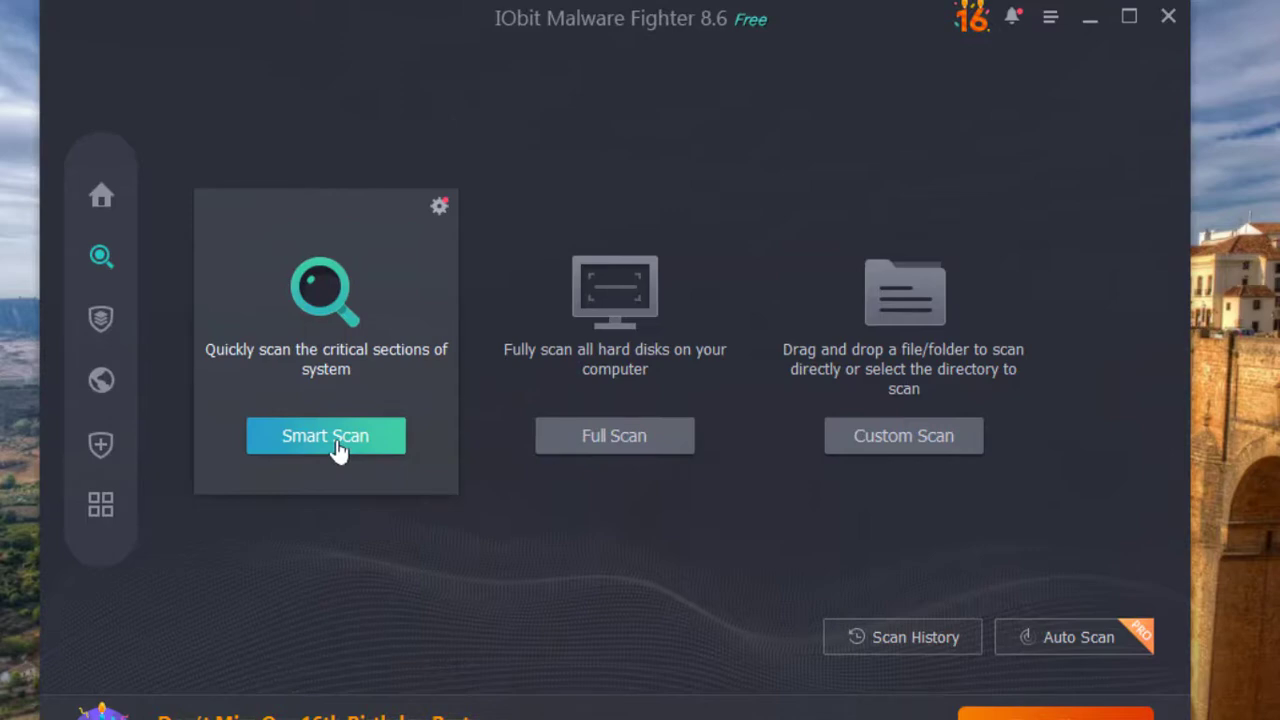
mouse_move(640, 371)
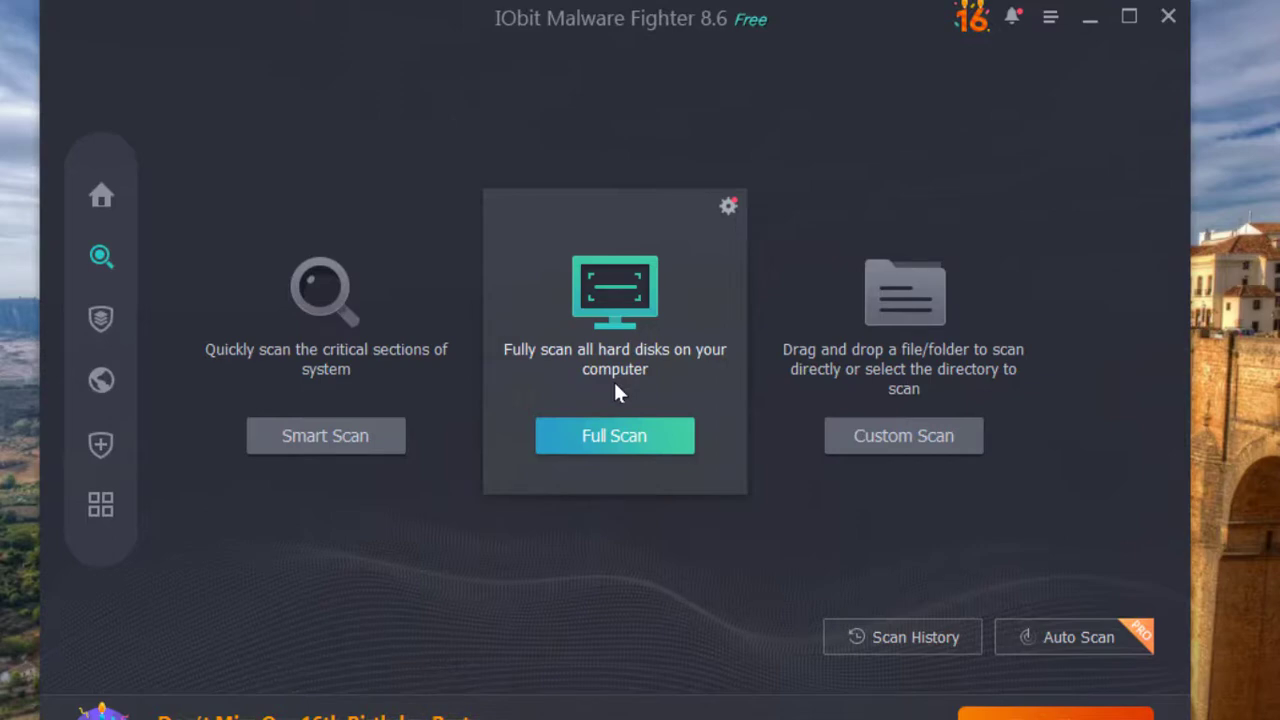
mouse_move(903, 340)
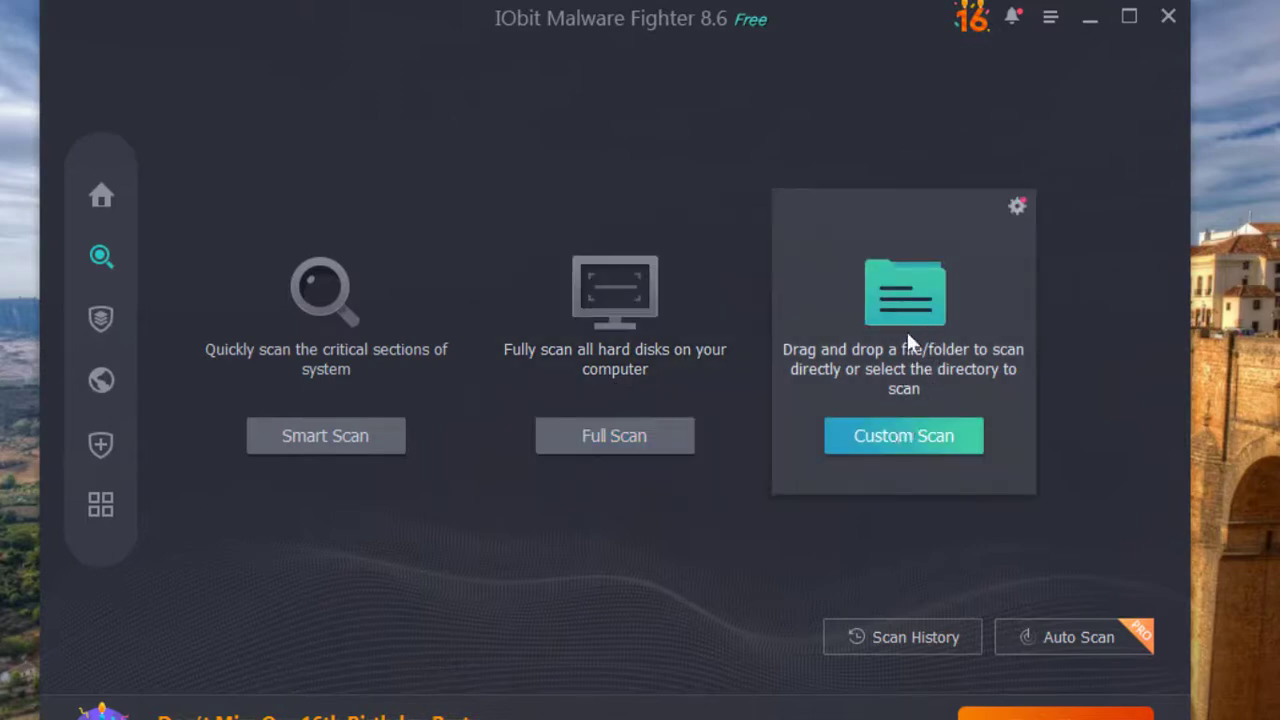
mouse_move(910, 328)
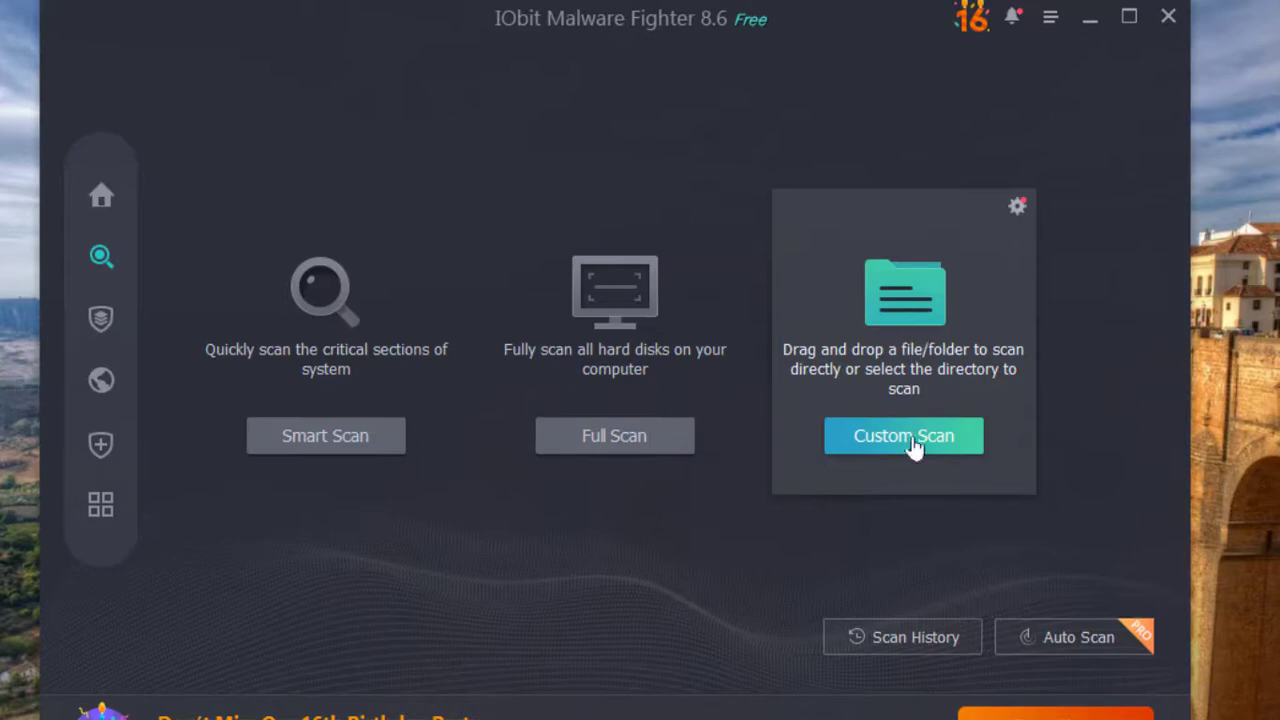
click(902, 435)
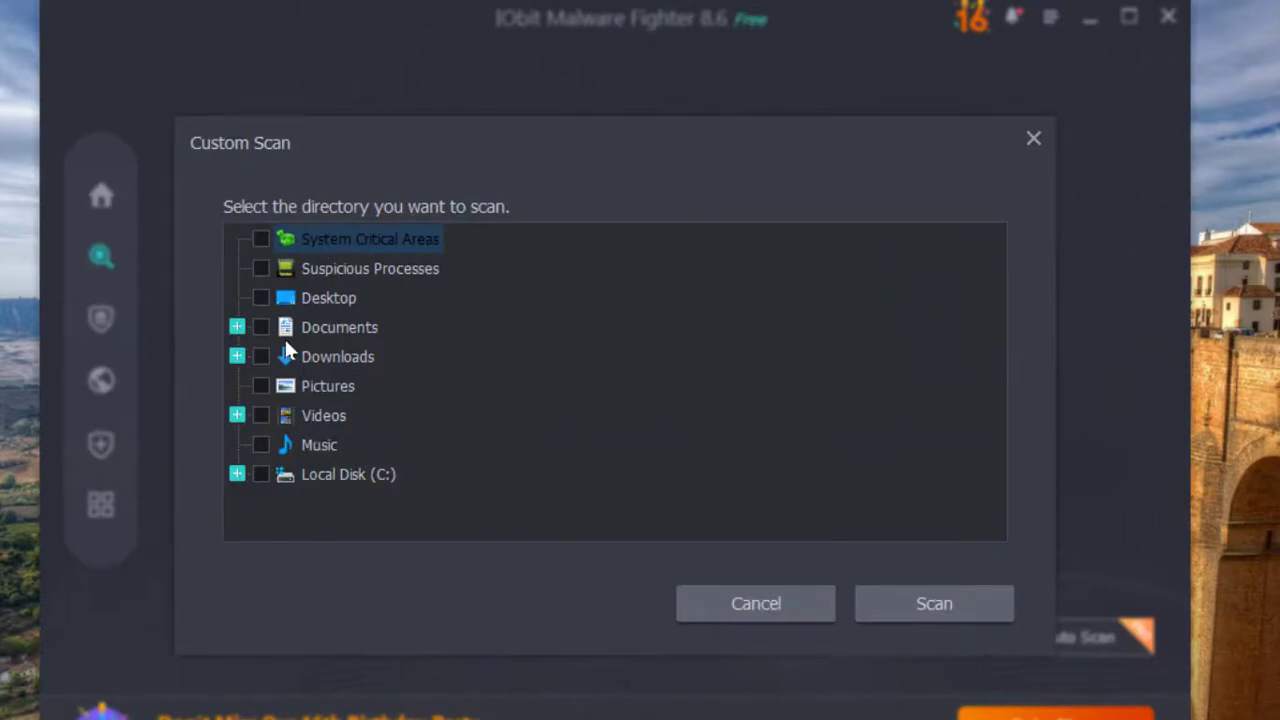
mouse_move(1033, 138)
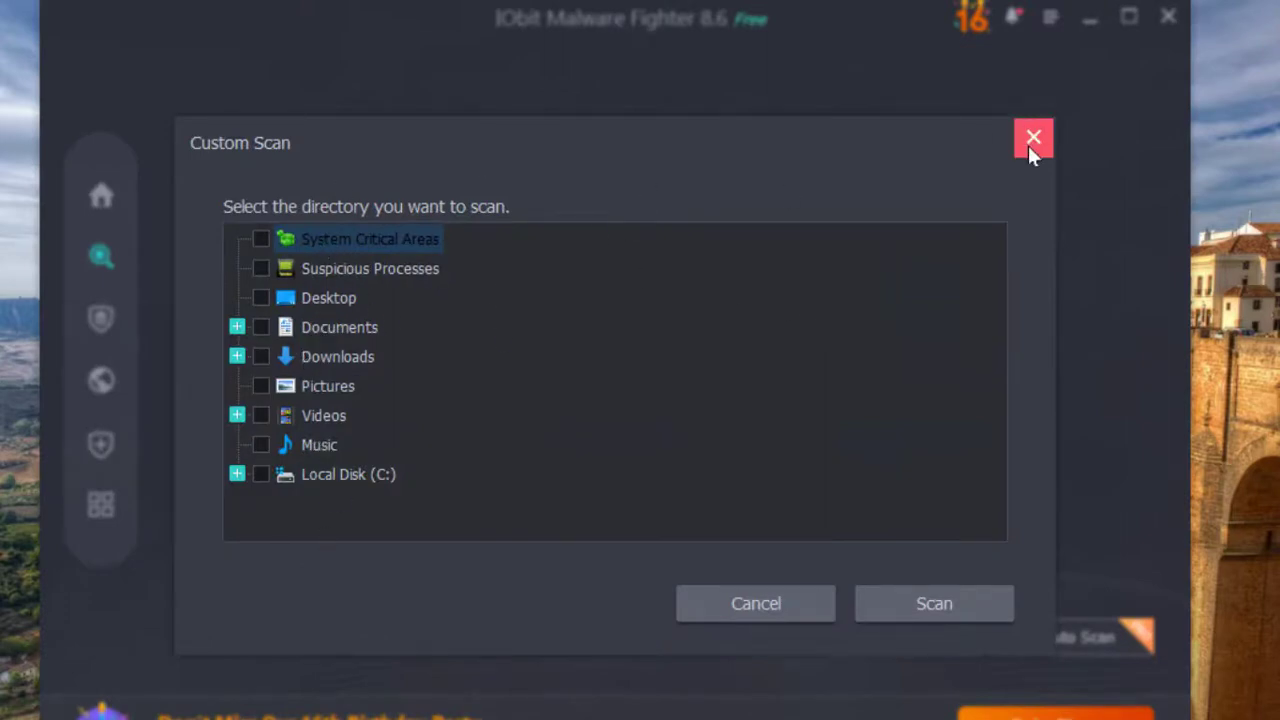
click(1033, 137)
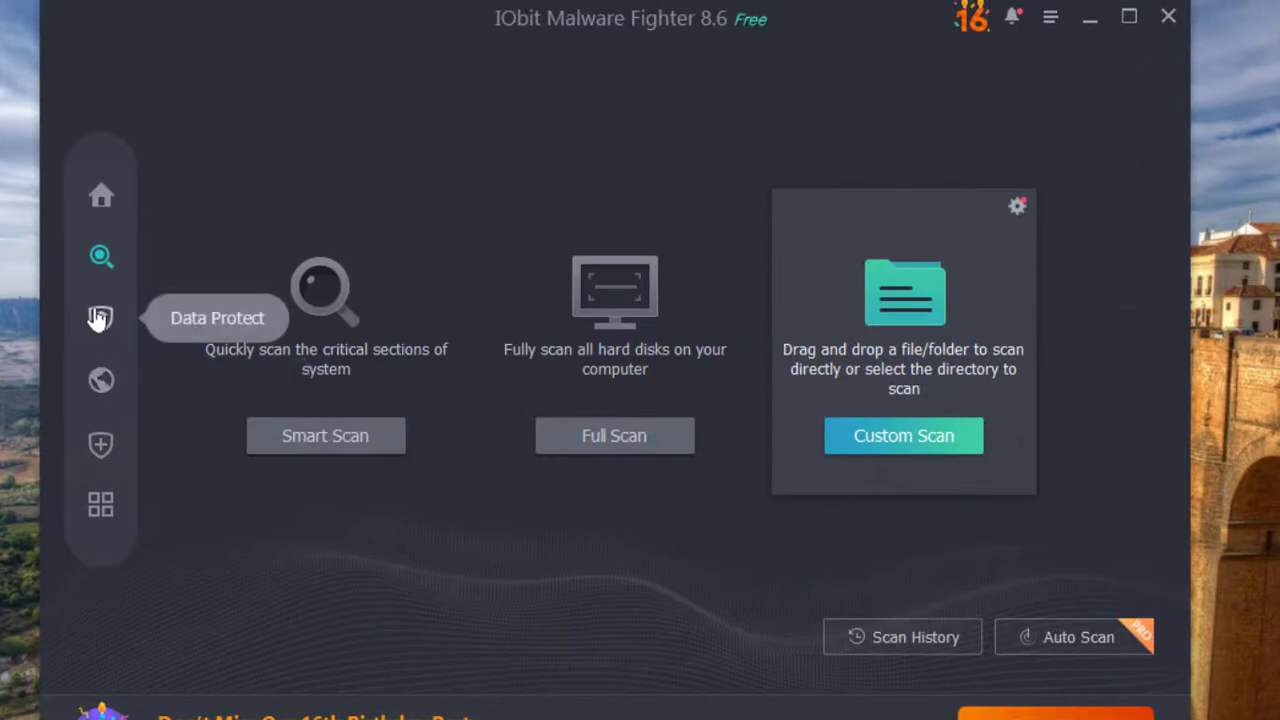
View the Data Protect features, then switch to the Browser Protect section.
click(100, 318)
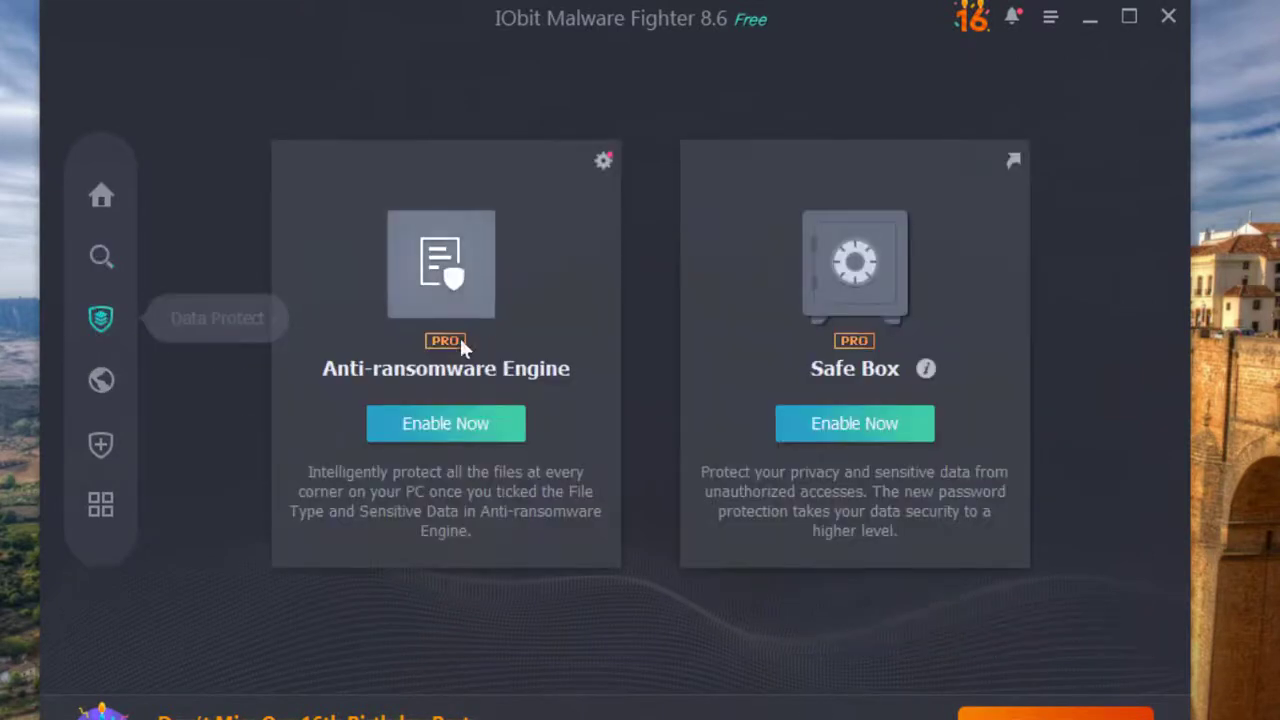
mouse_move(705, 347)
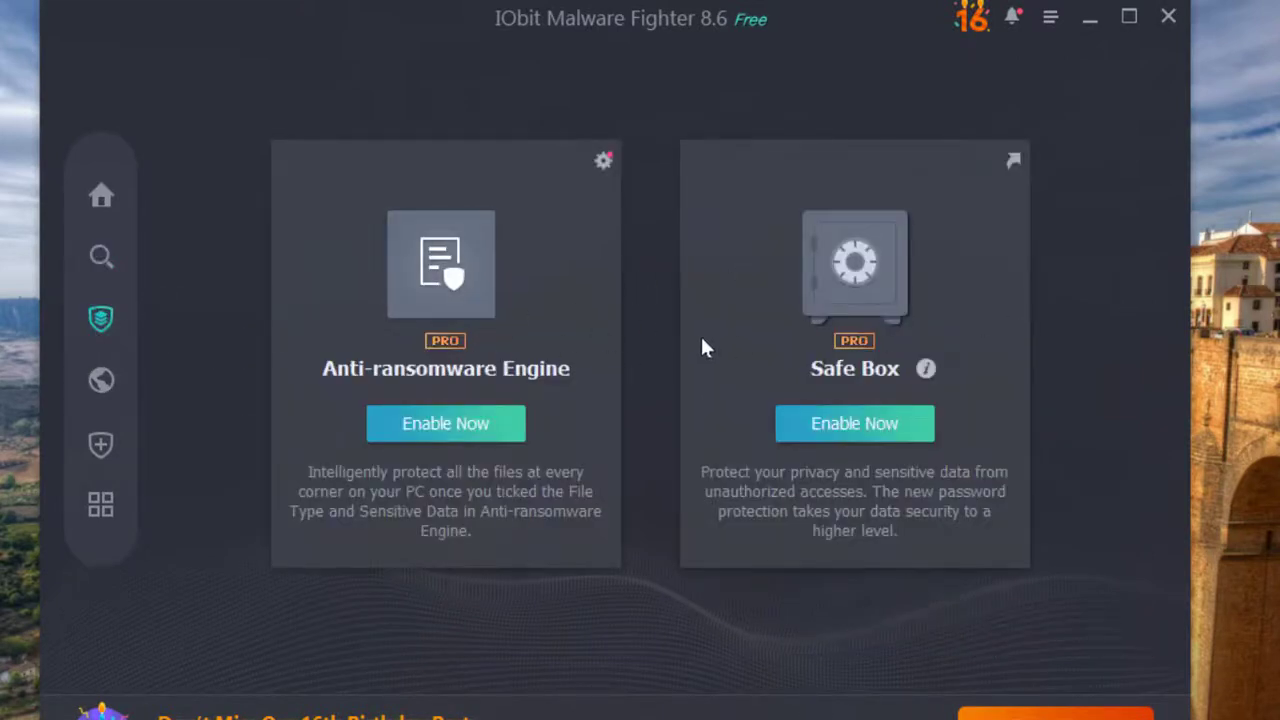
mouse_move(755, 320)
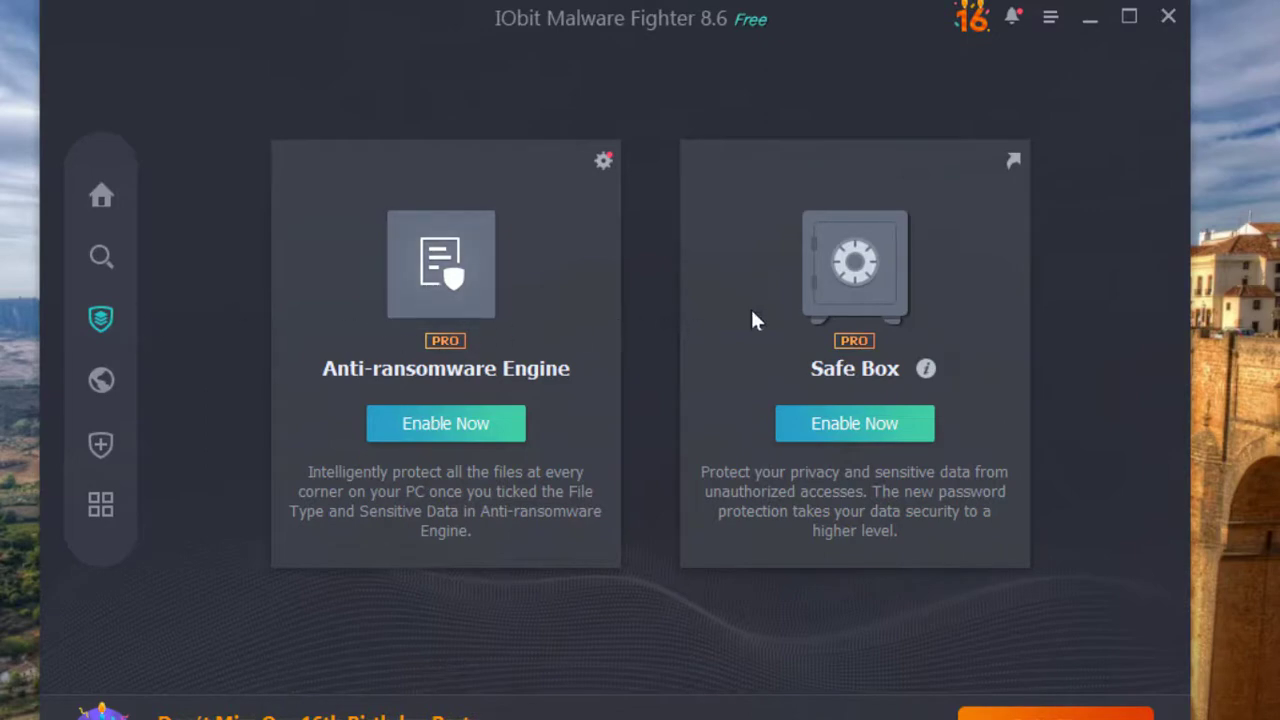
mouse_move(101, 380)
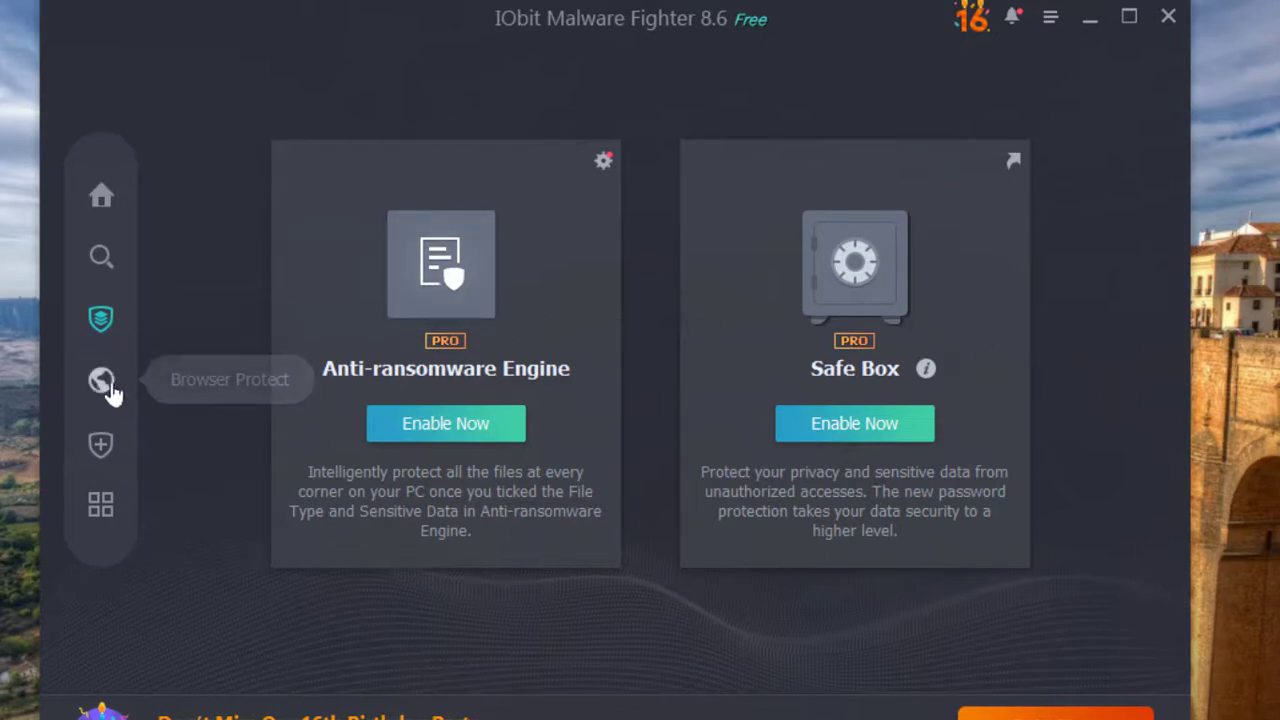
click(101, 381)
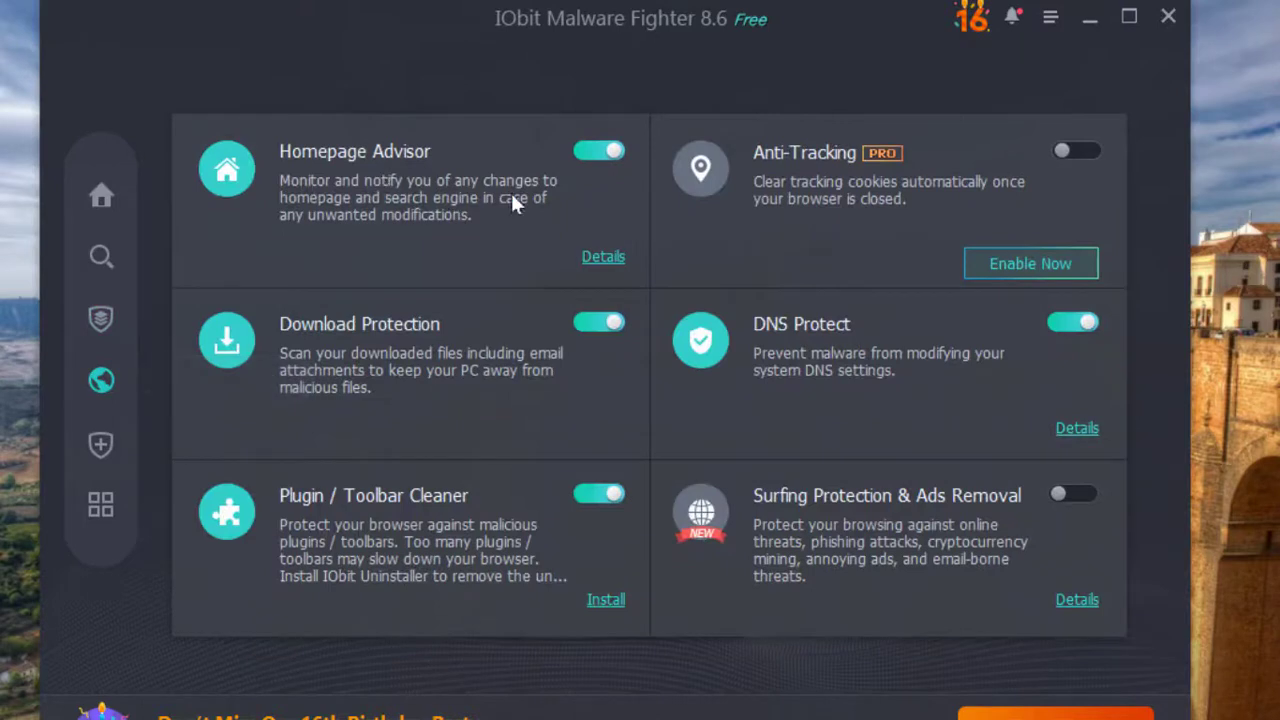
mouse_move(395, 220)
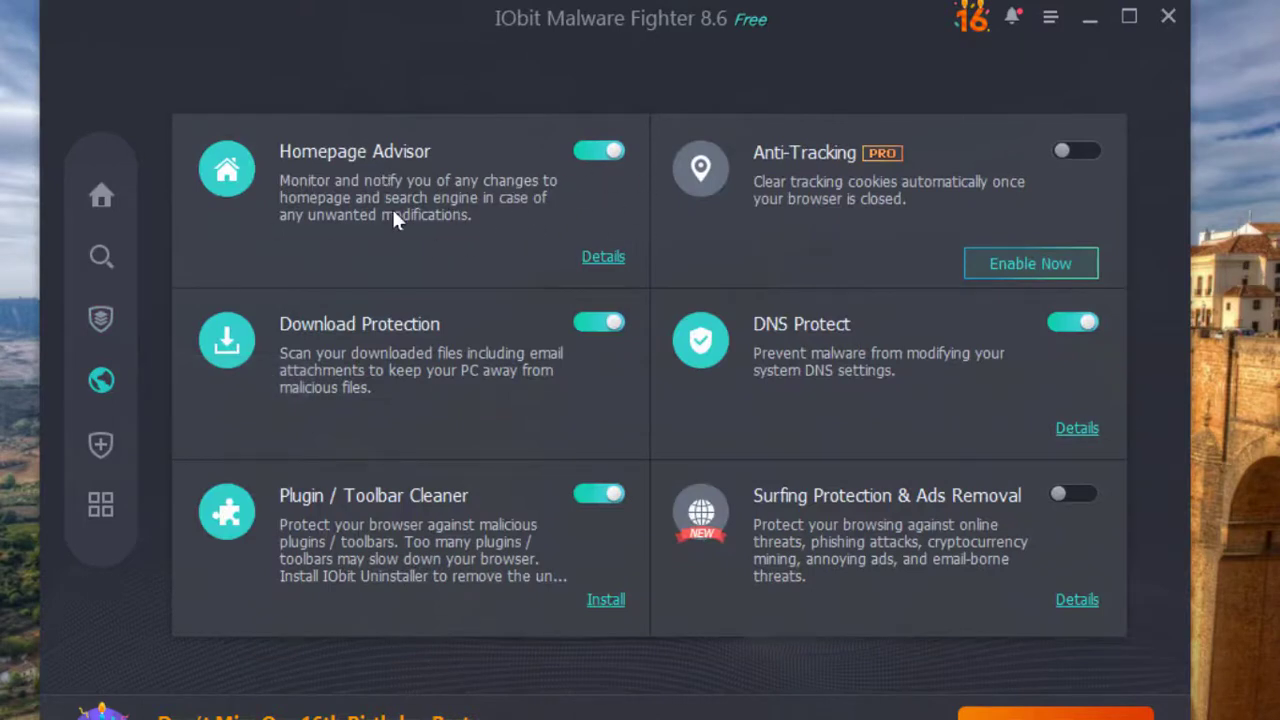
mouse_move(168, 392)
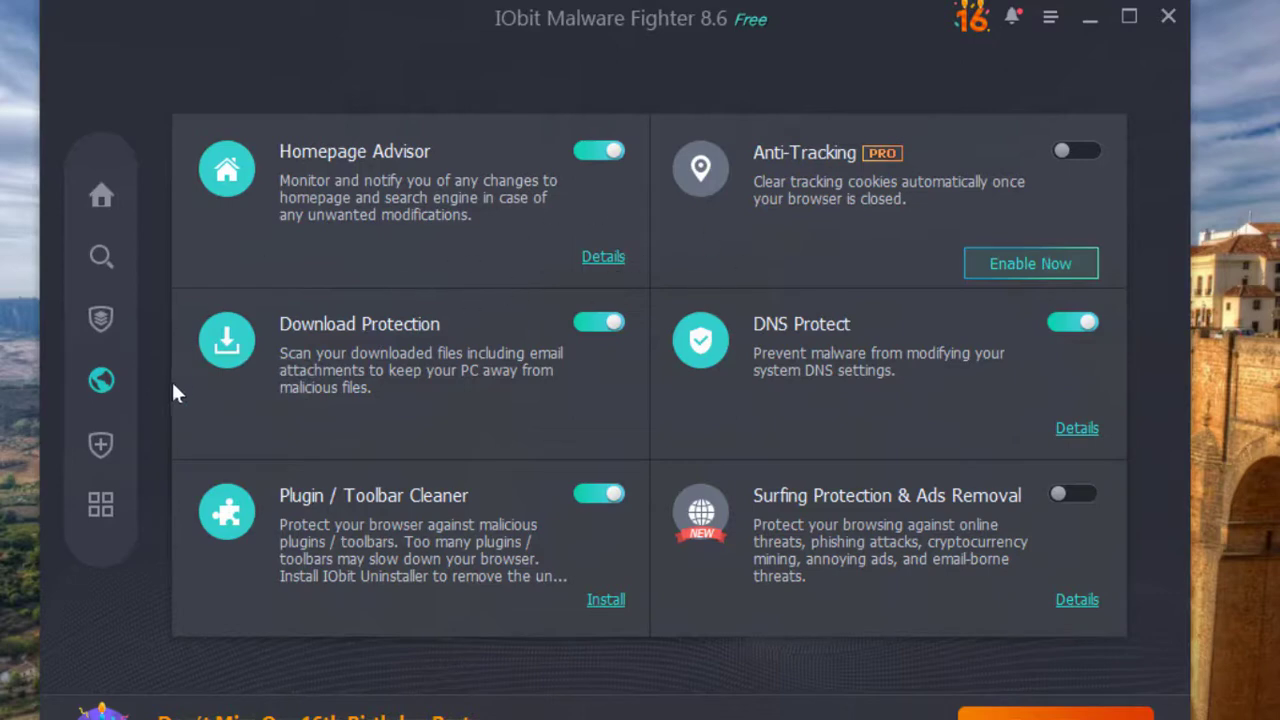
mouse_move(100, 446)
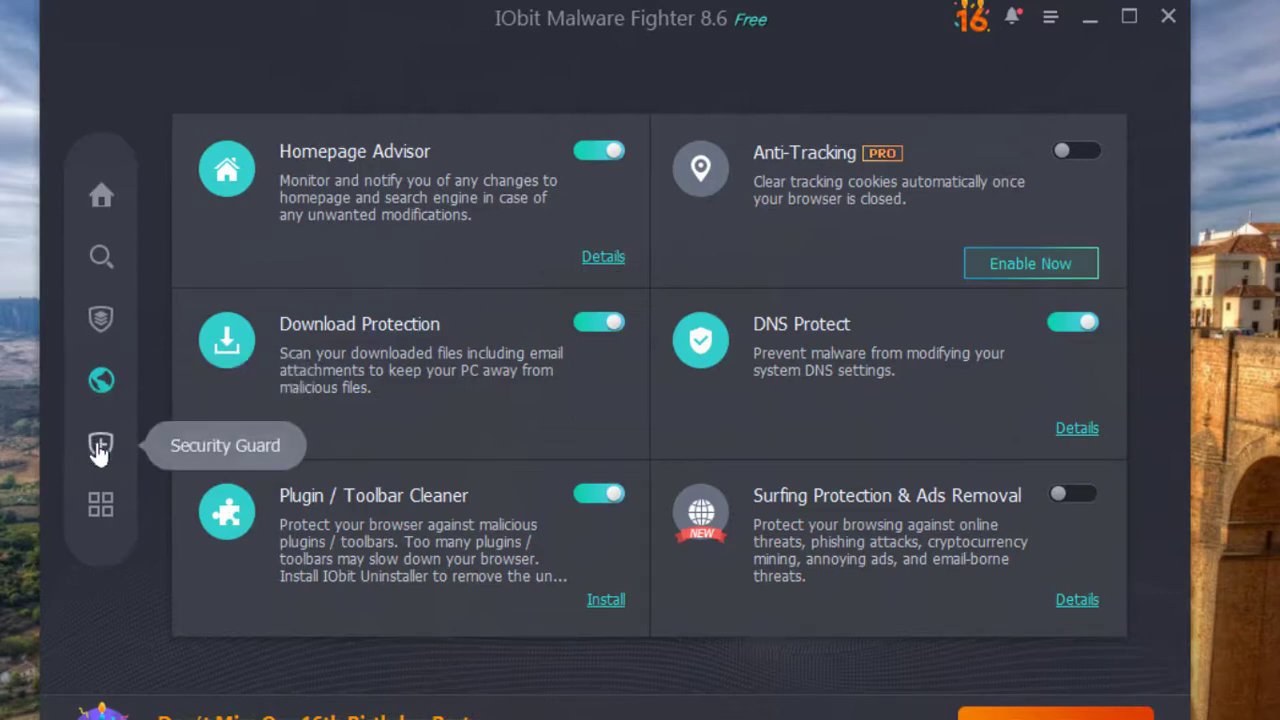
View the Security Guard settings, then switch to the Action Center list.
click(100, 446)
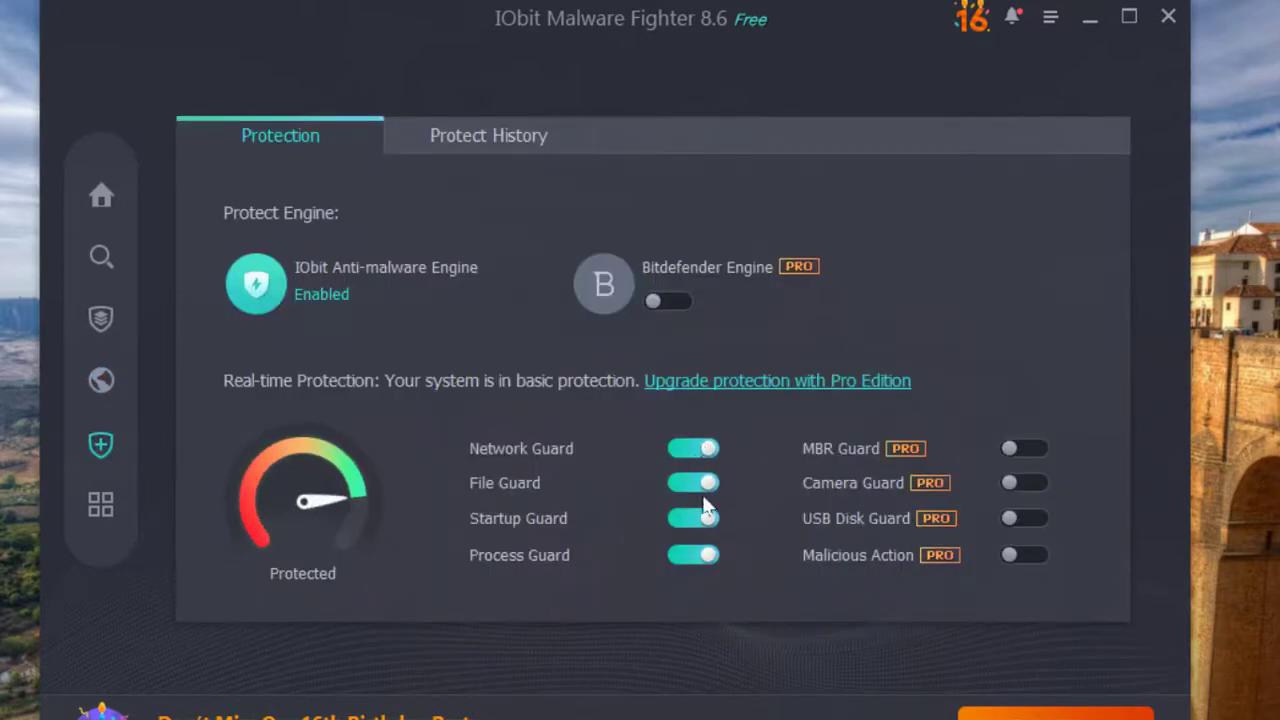
mouse_move(101, 504)
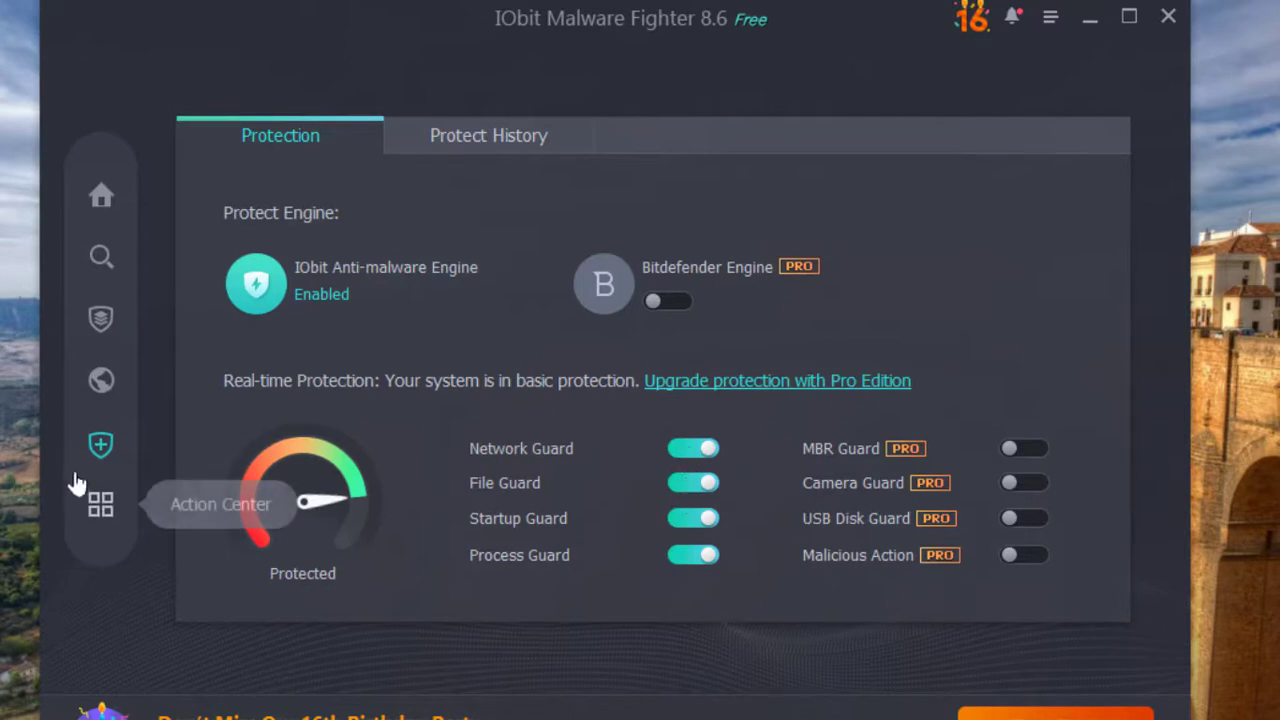
click(100, 504)
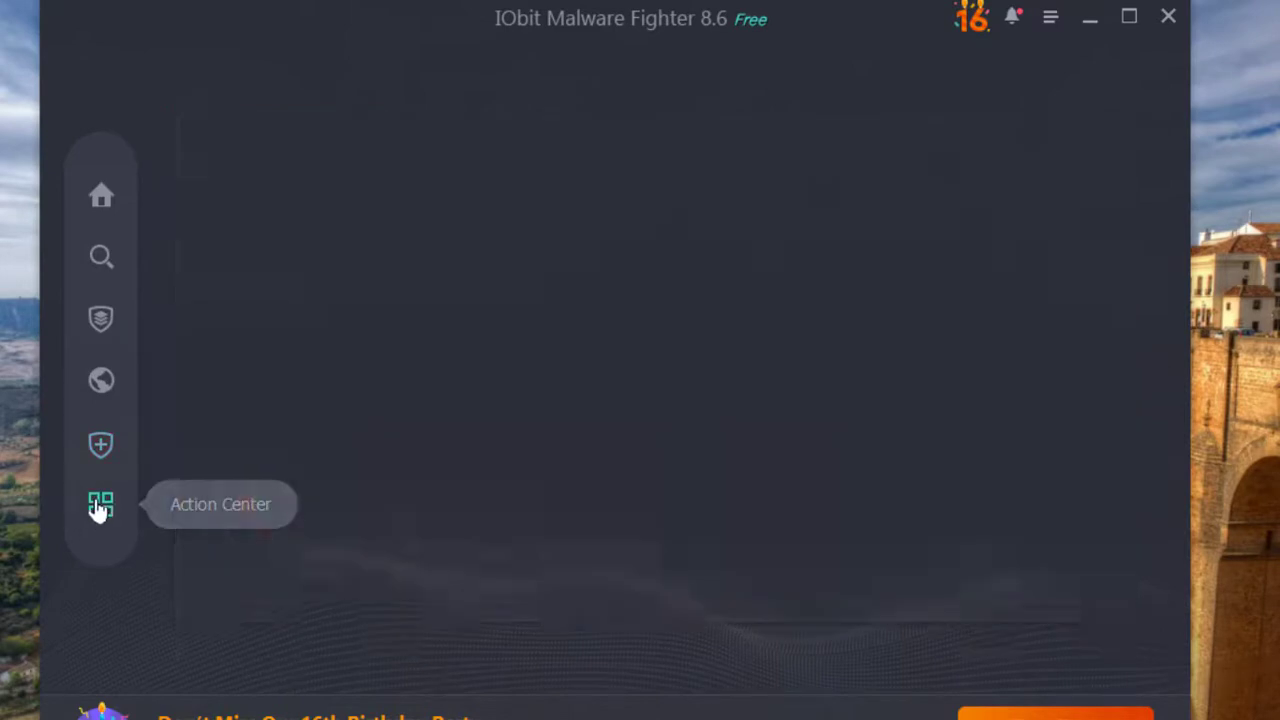
click(101, 504)
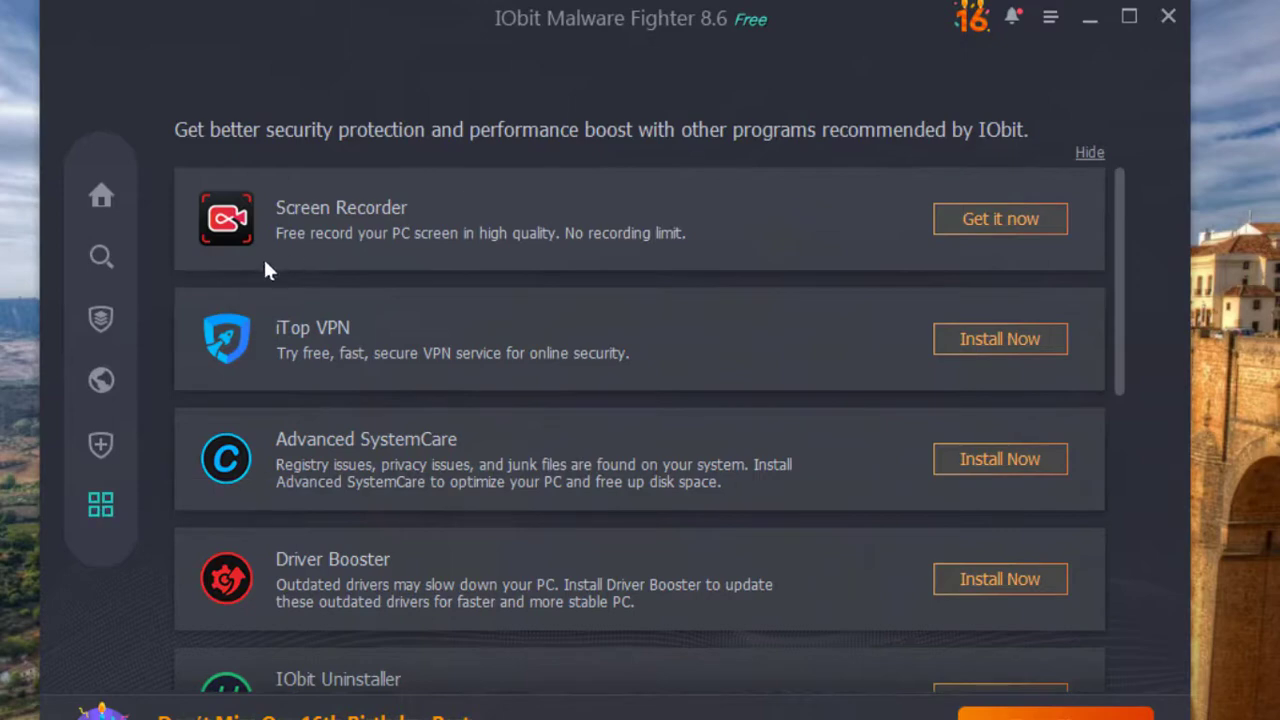
mouse_move(100, 195)
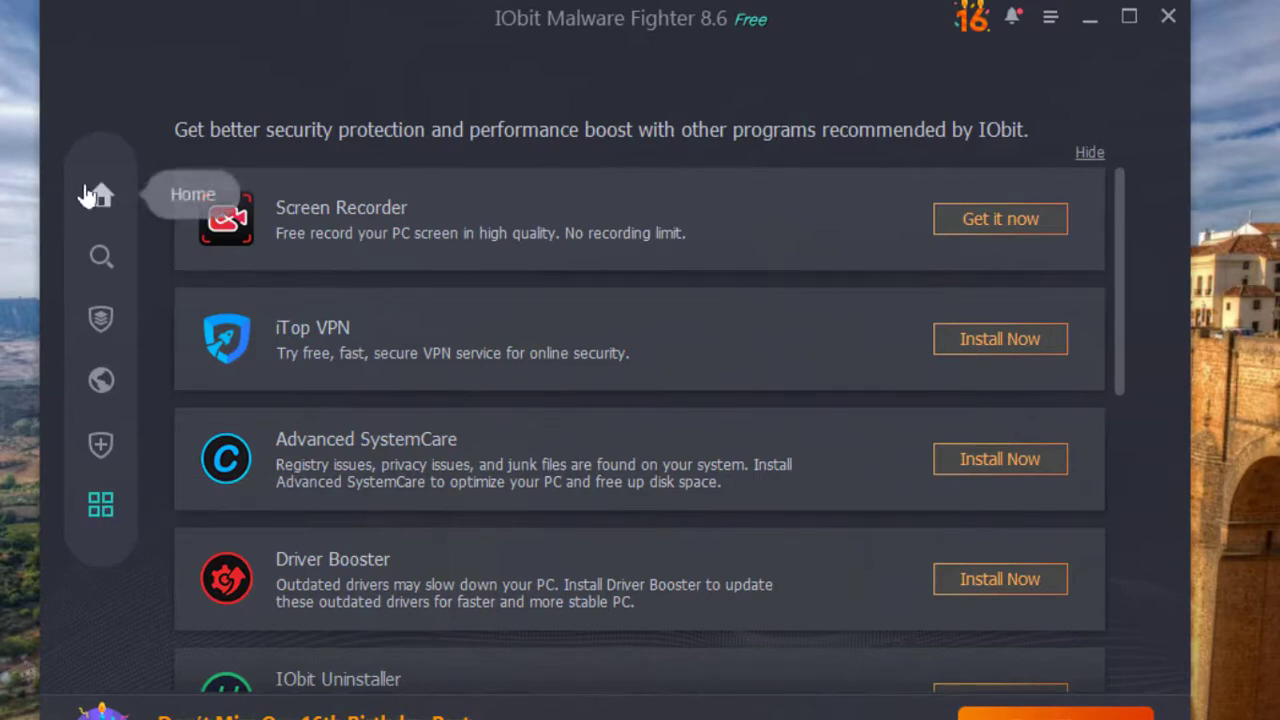
Return to the Home screen showing the PC has never been scanned.
click(100, 195)
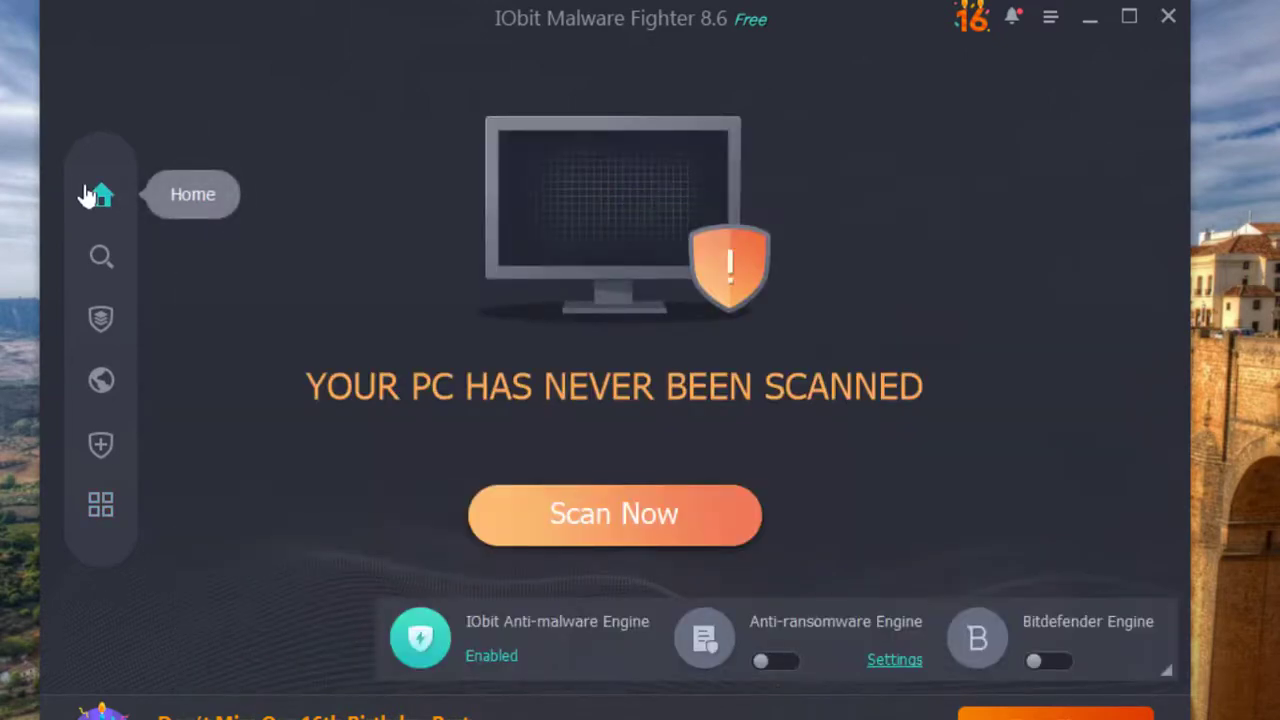
mouse_move(180, 261)
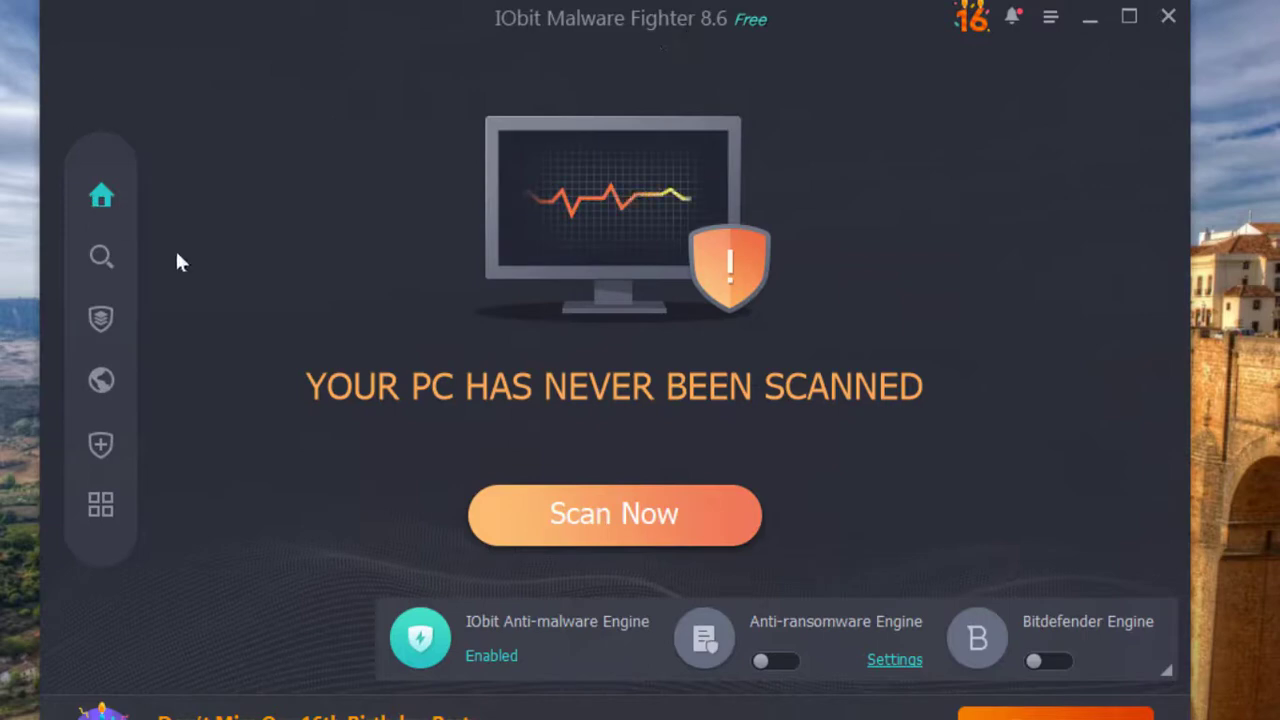
mouse_move(101, 256)
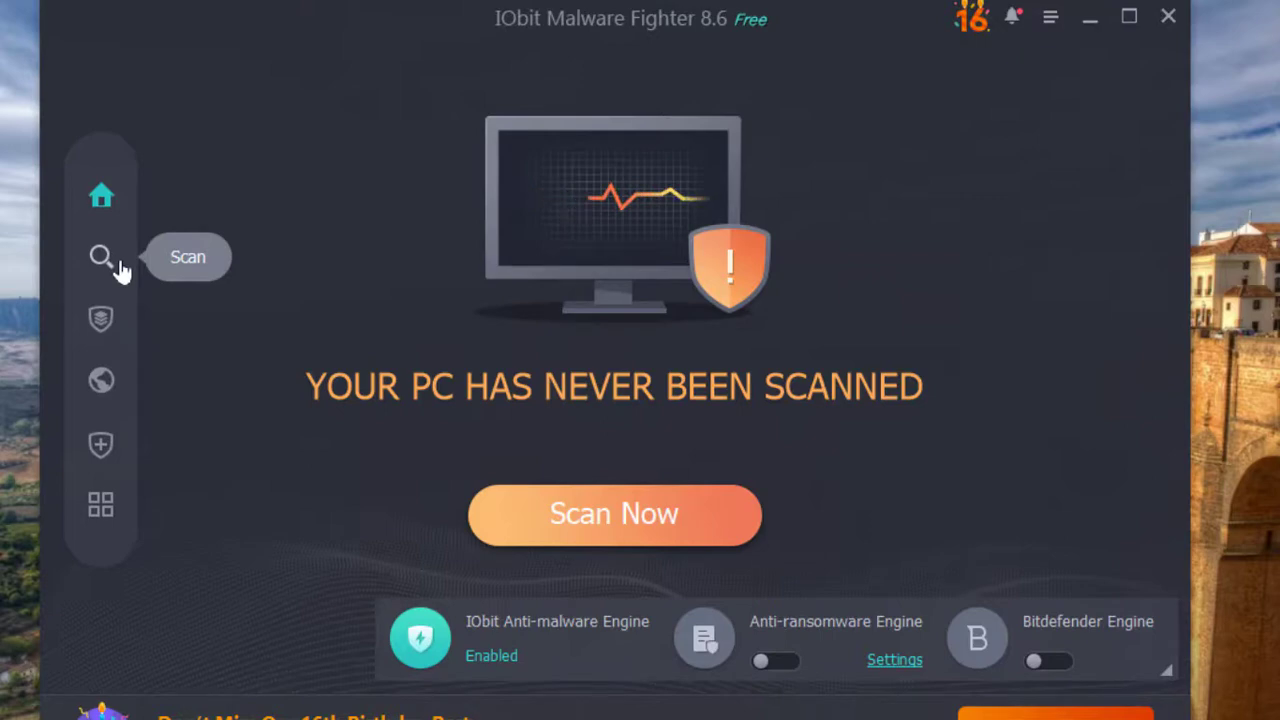
mouse_move(678, 543)
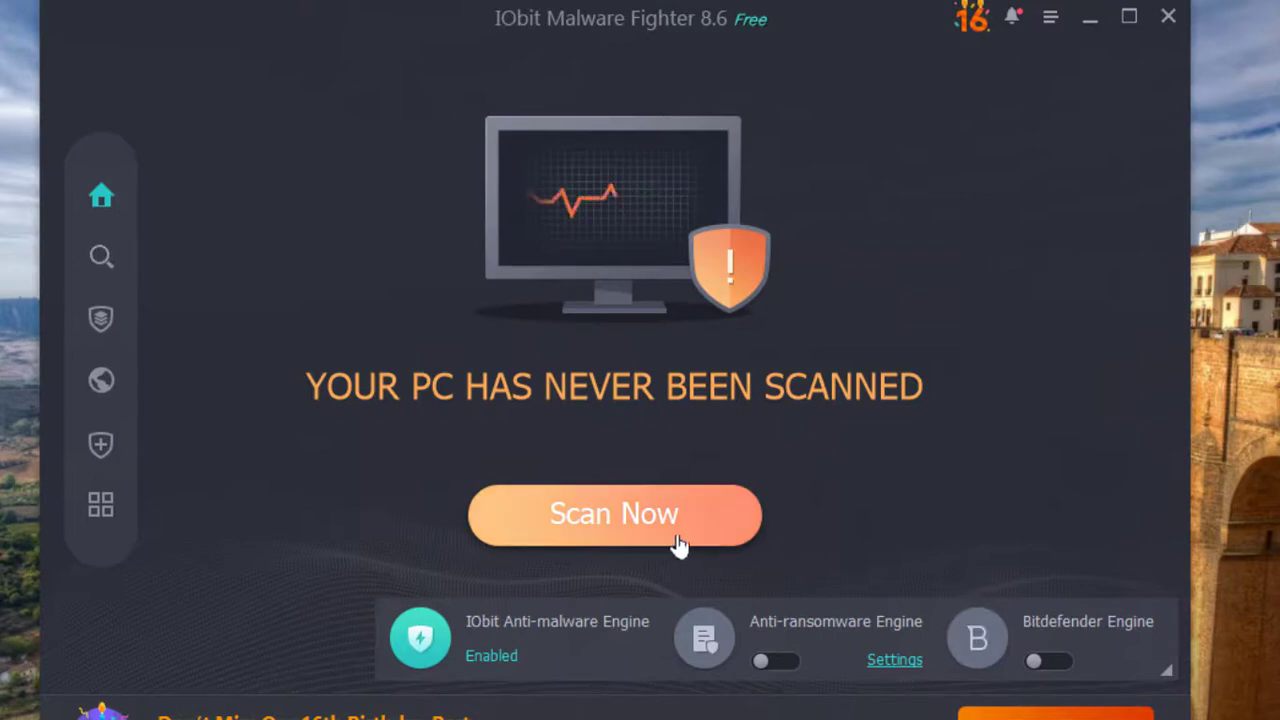
mouse_move(60, 265)
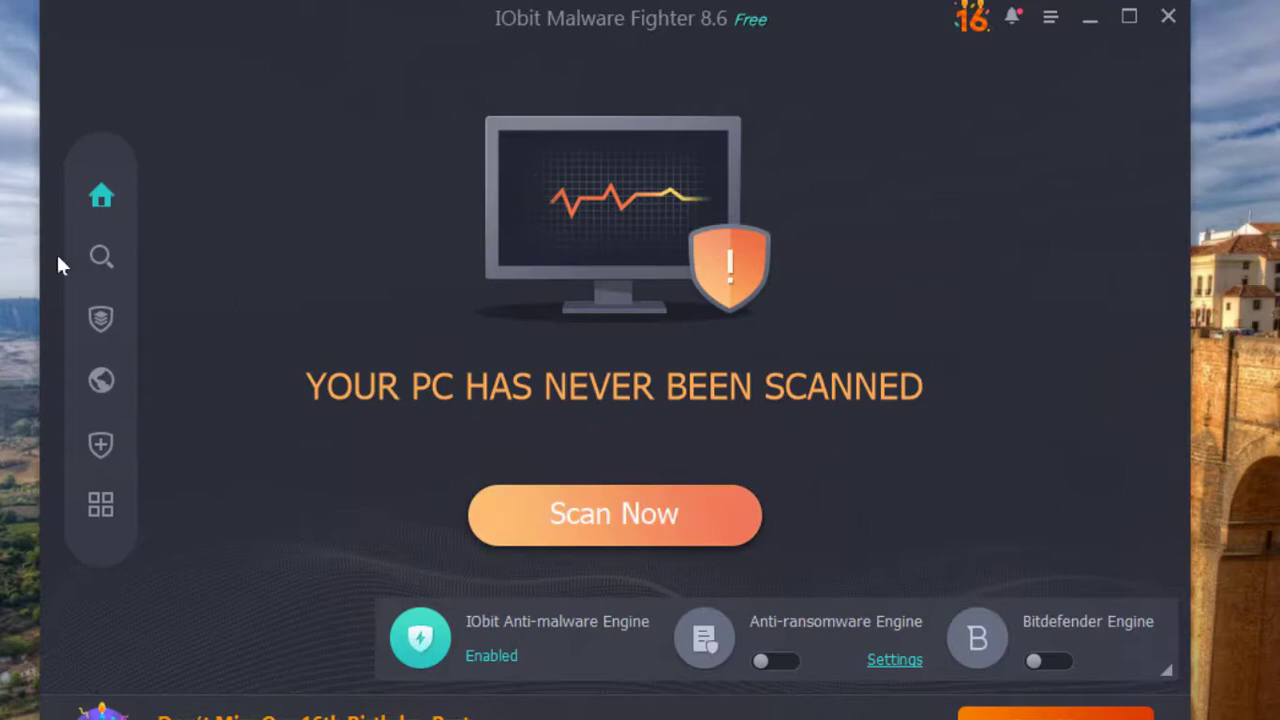
mouse_move(101, 256)
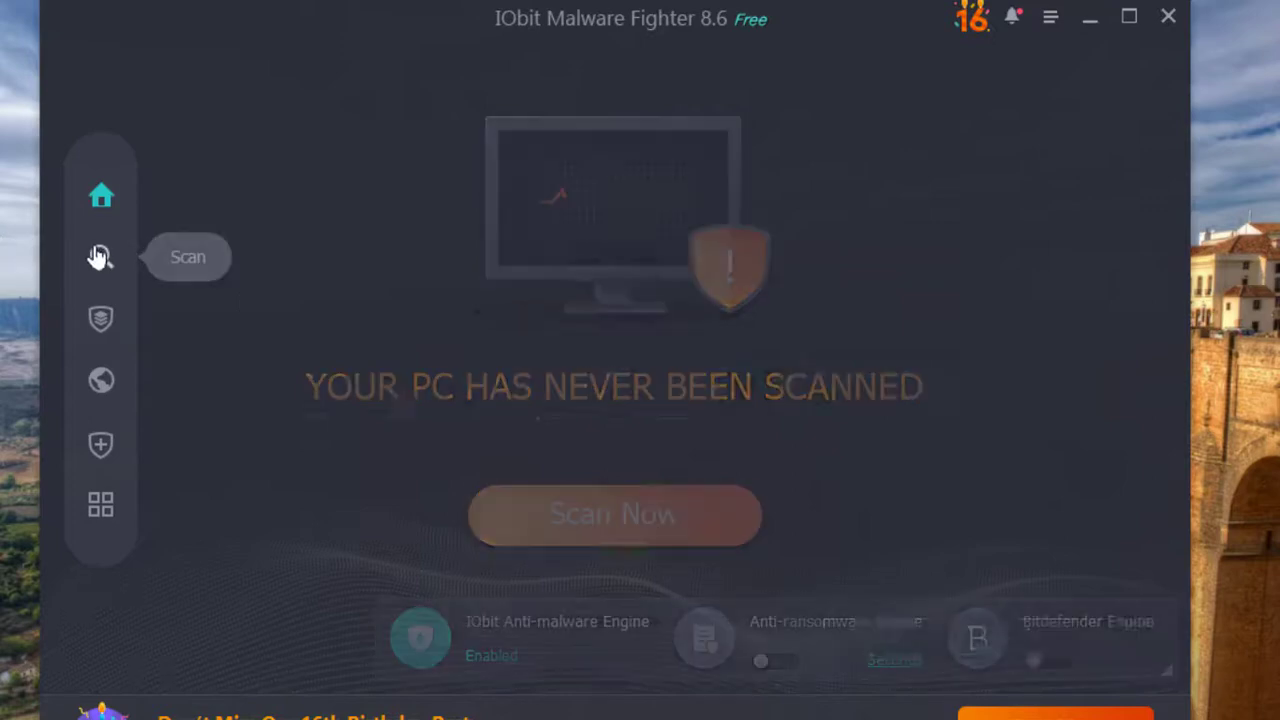
click(100, 256)
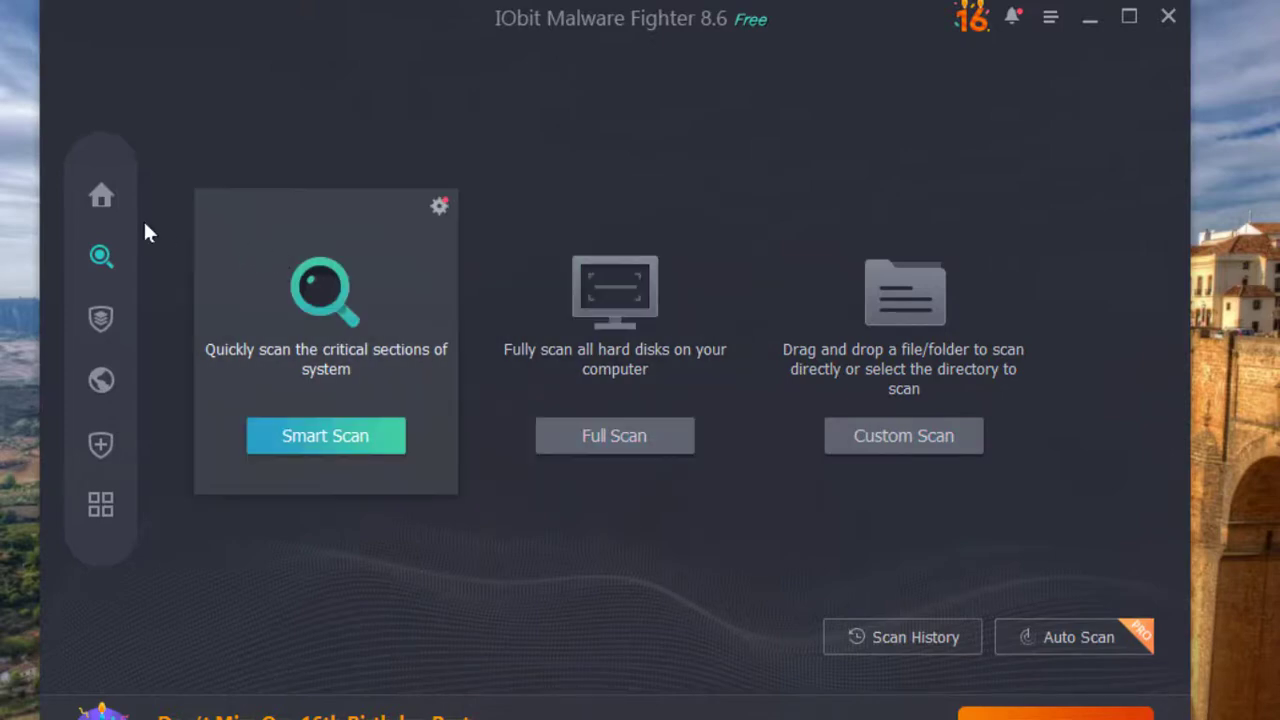
click(101, 196)
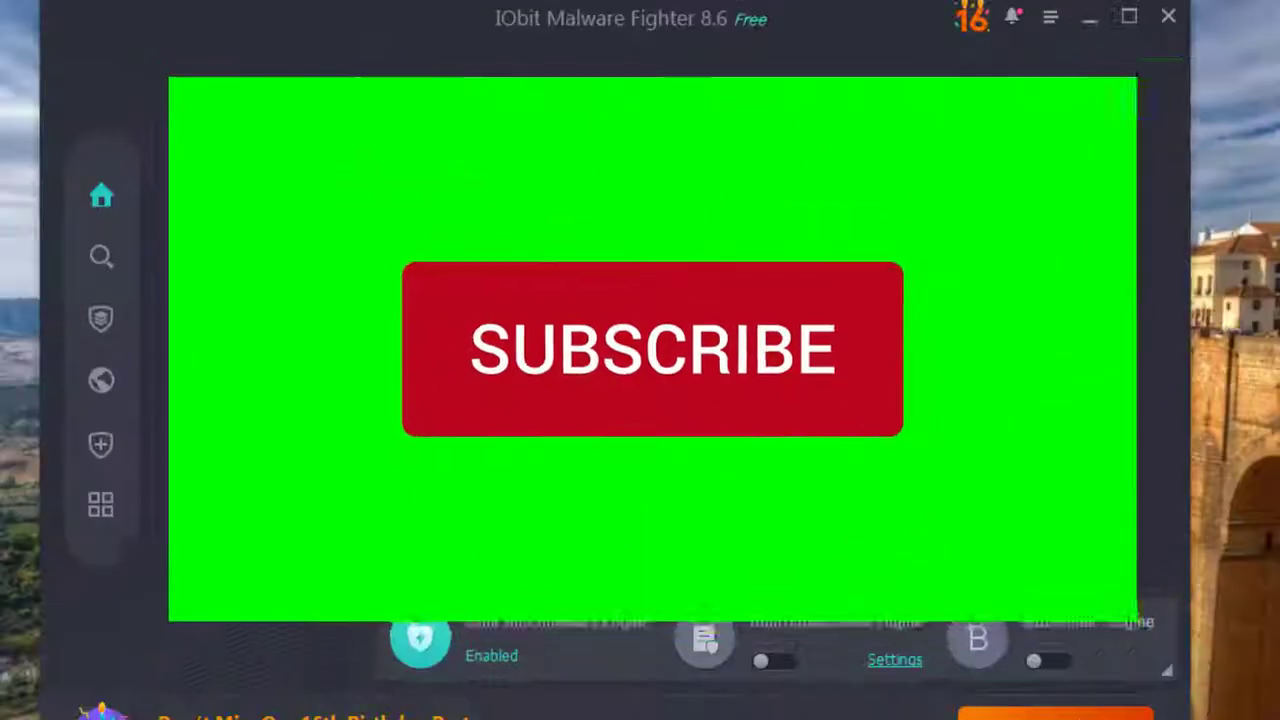
click(652, 349)
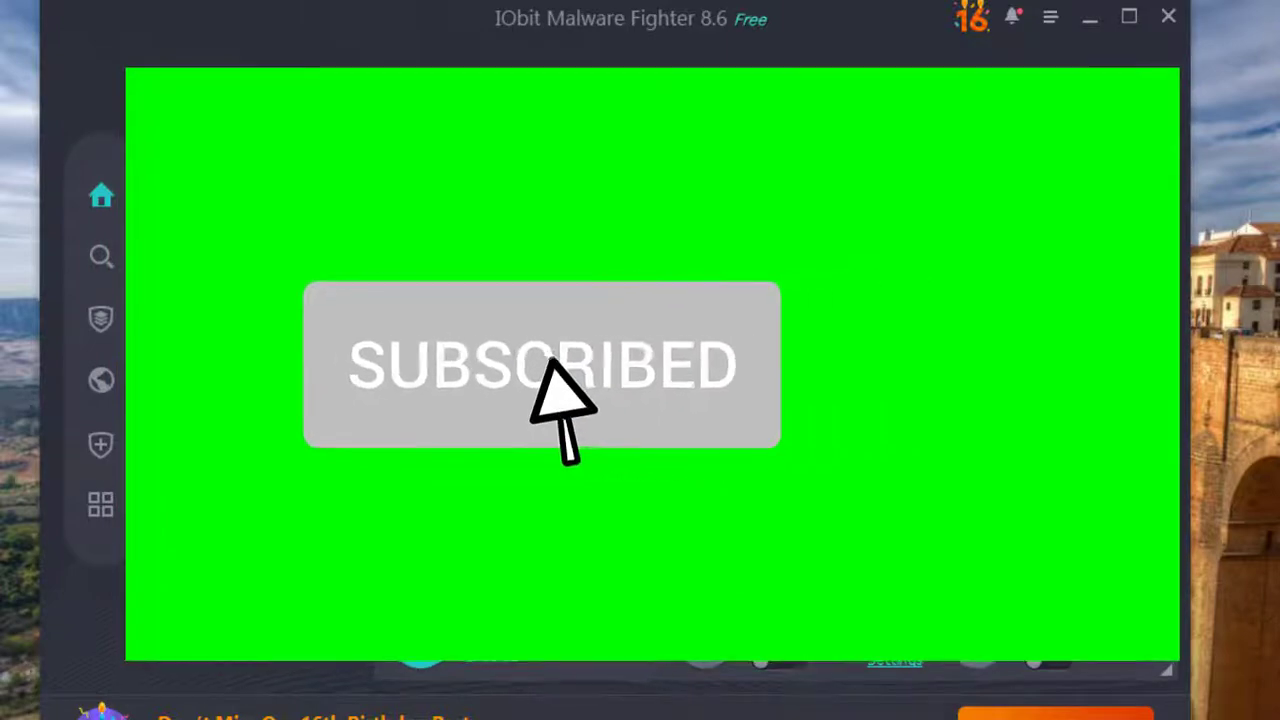